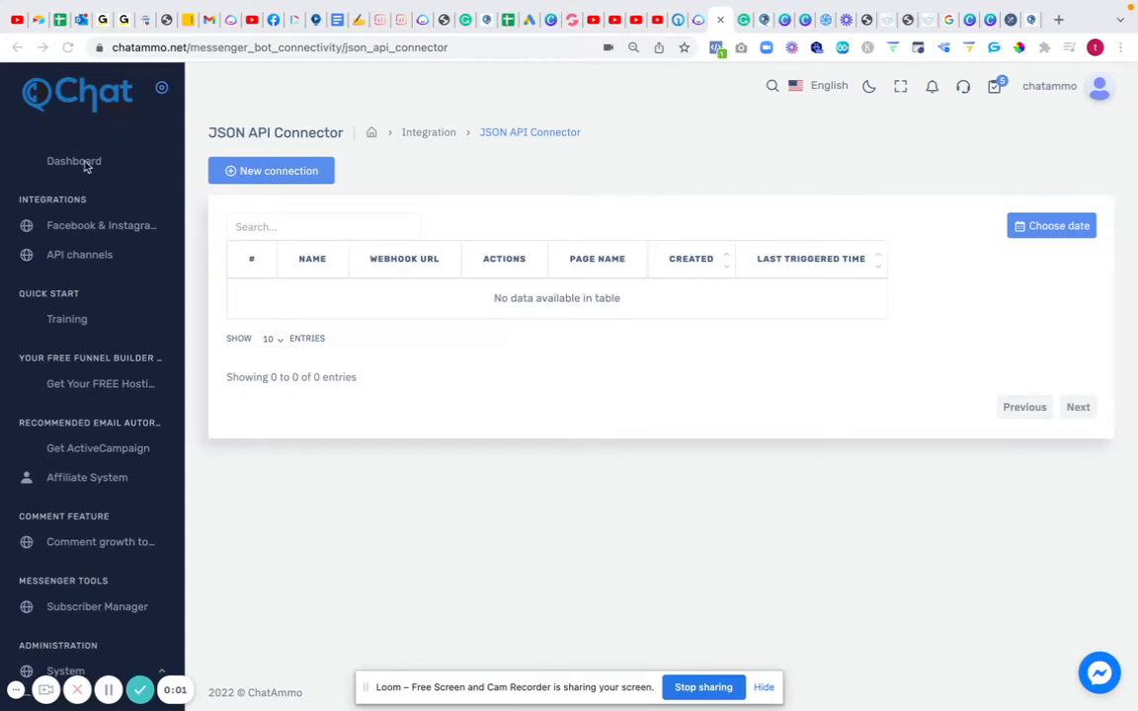
- Browse the API channel integrations, briefly opening and discarding a new JSON API connection form
scroll(down, 3)
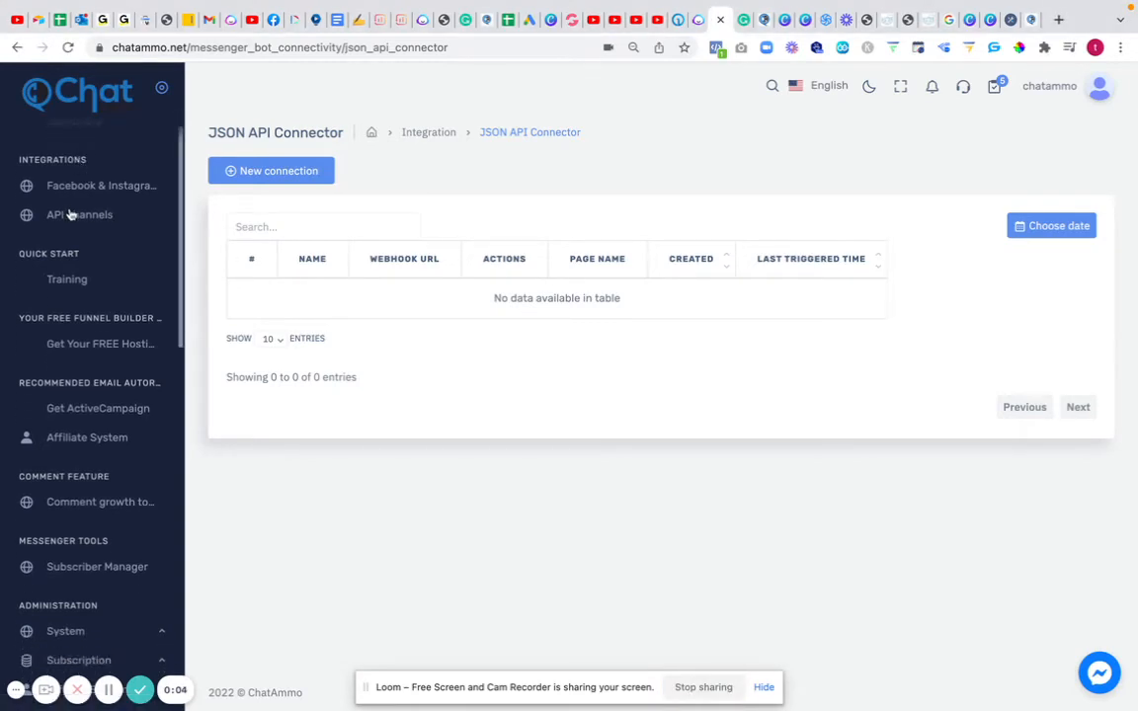
click(79, 214)
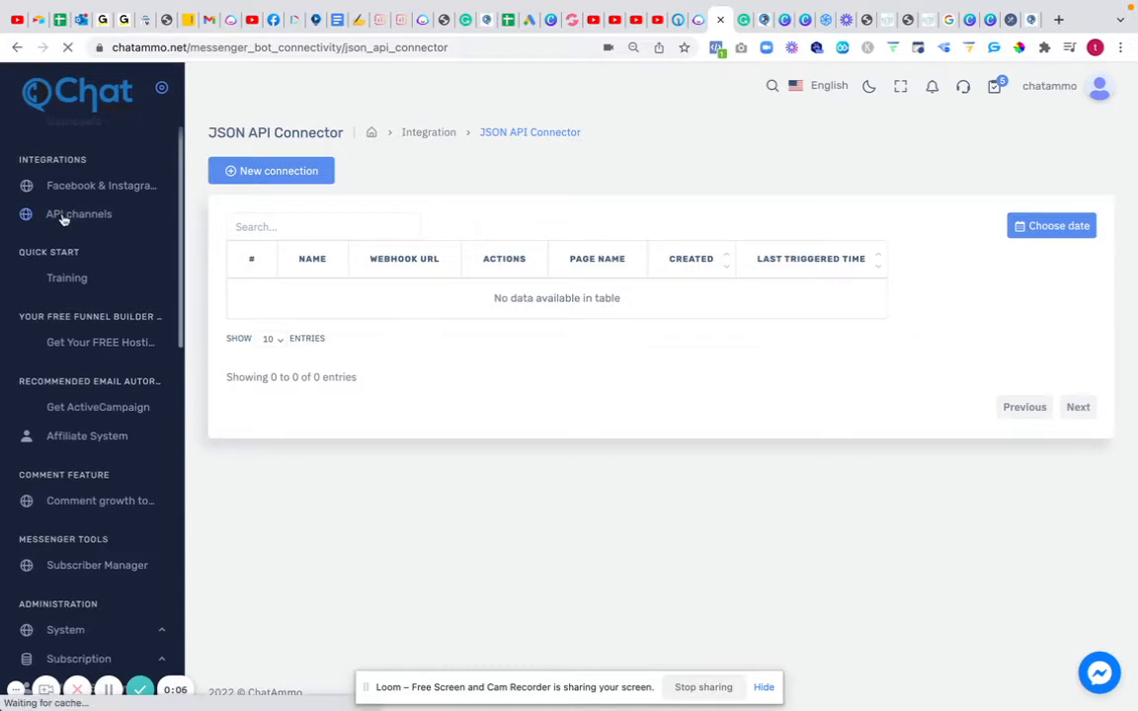
click(79, 213)
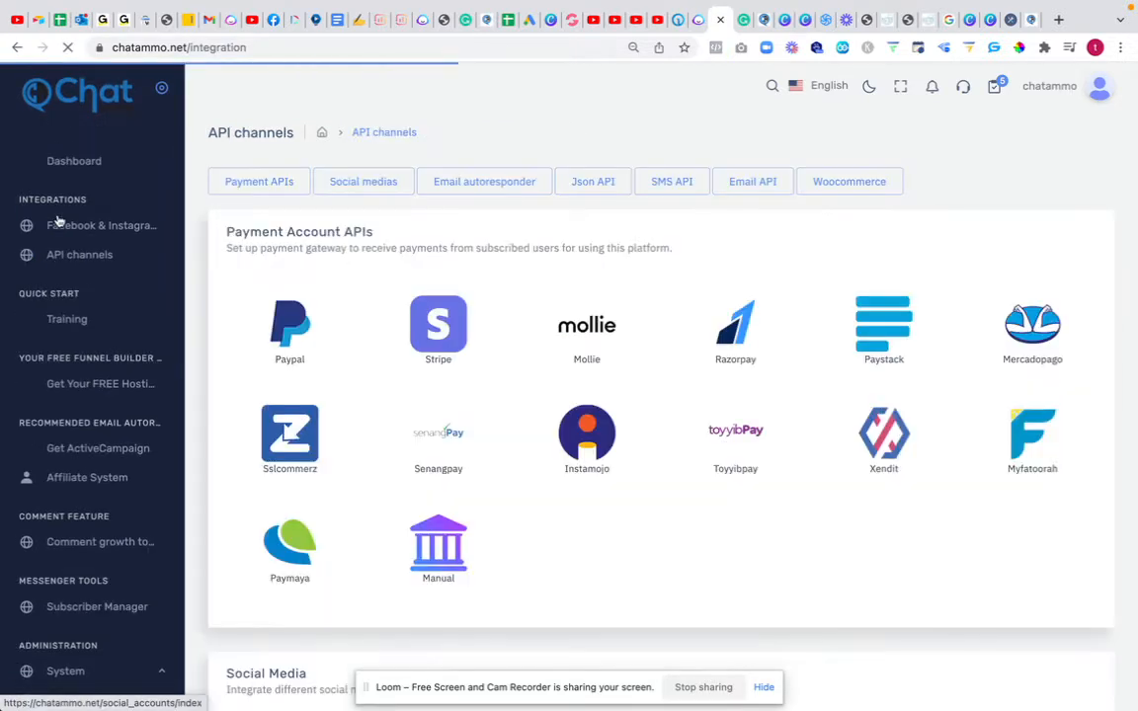
mouse_move(419, 209)
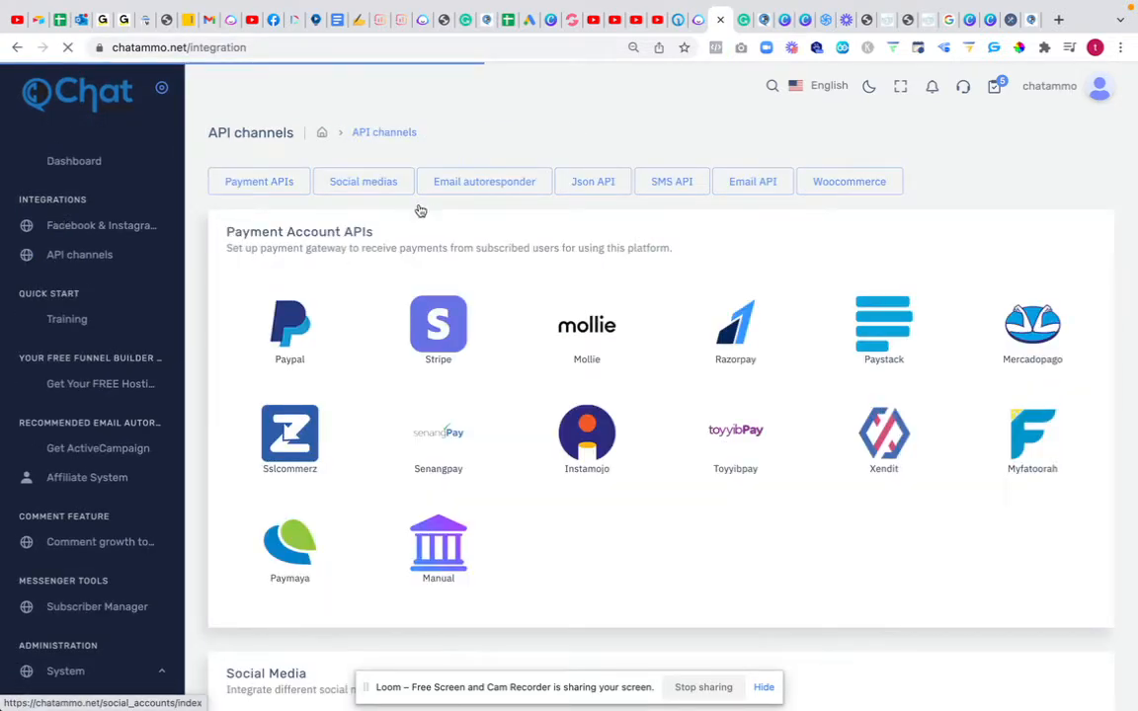
scroll(down, 3)
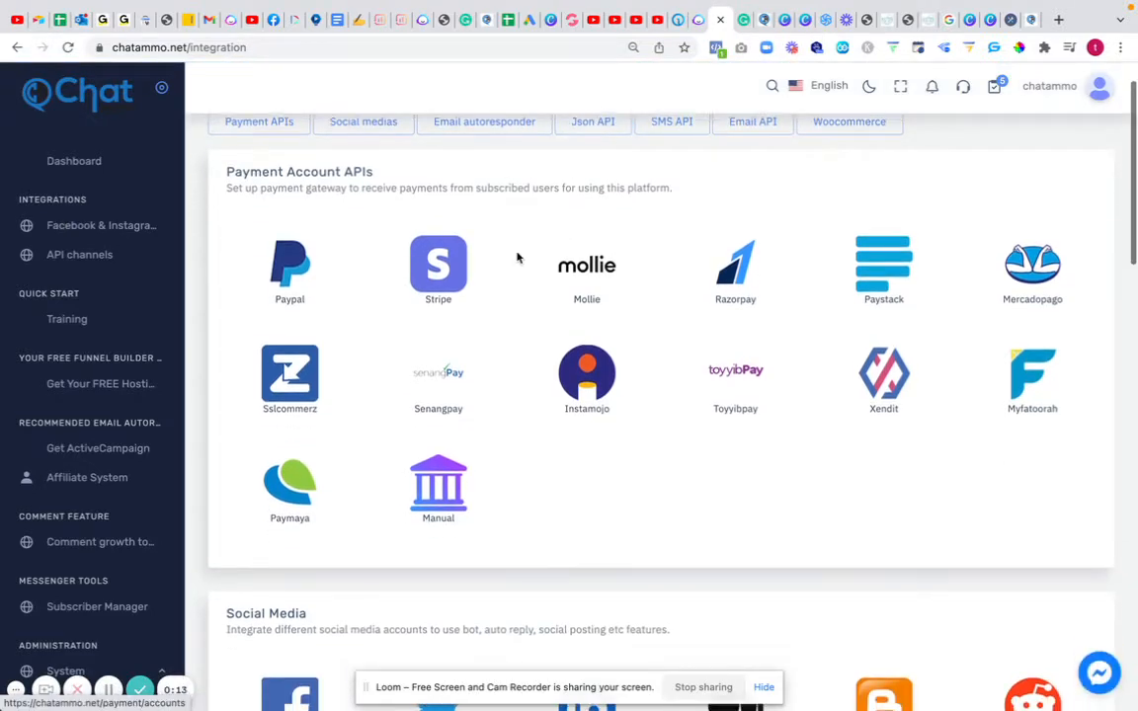
scroll(down, 3)
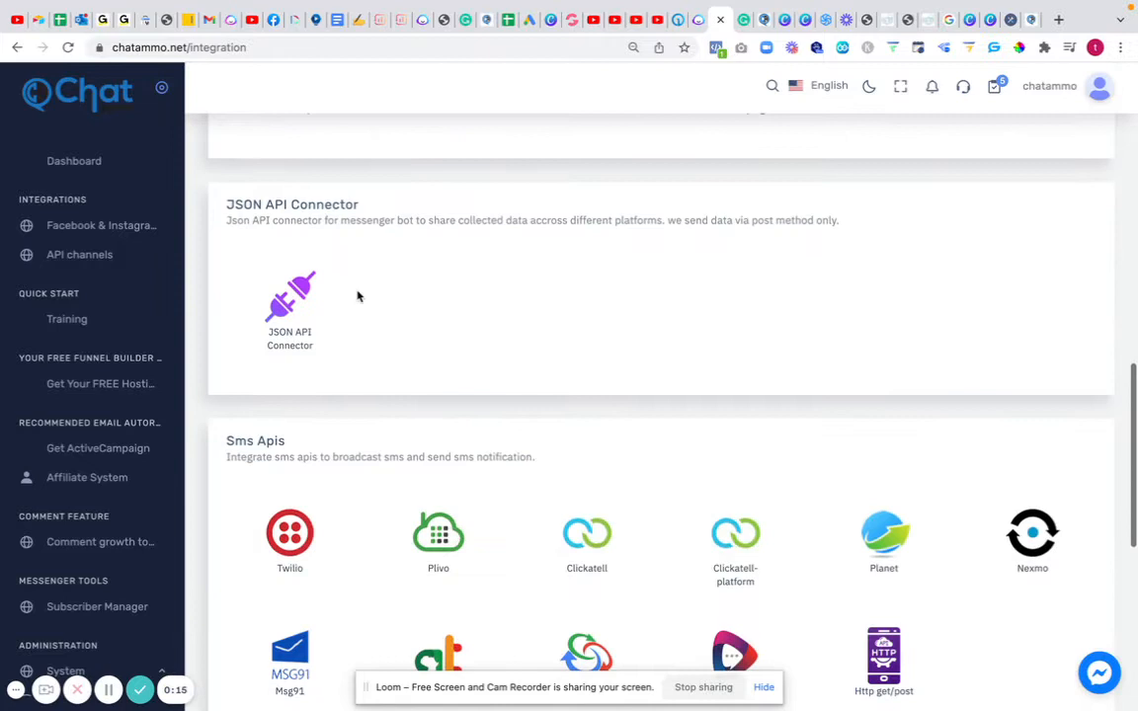
click(289, 297)
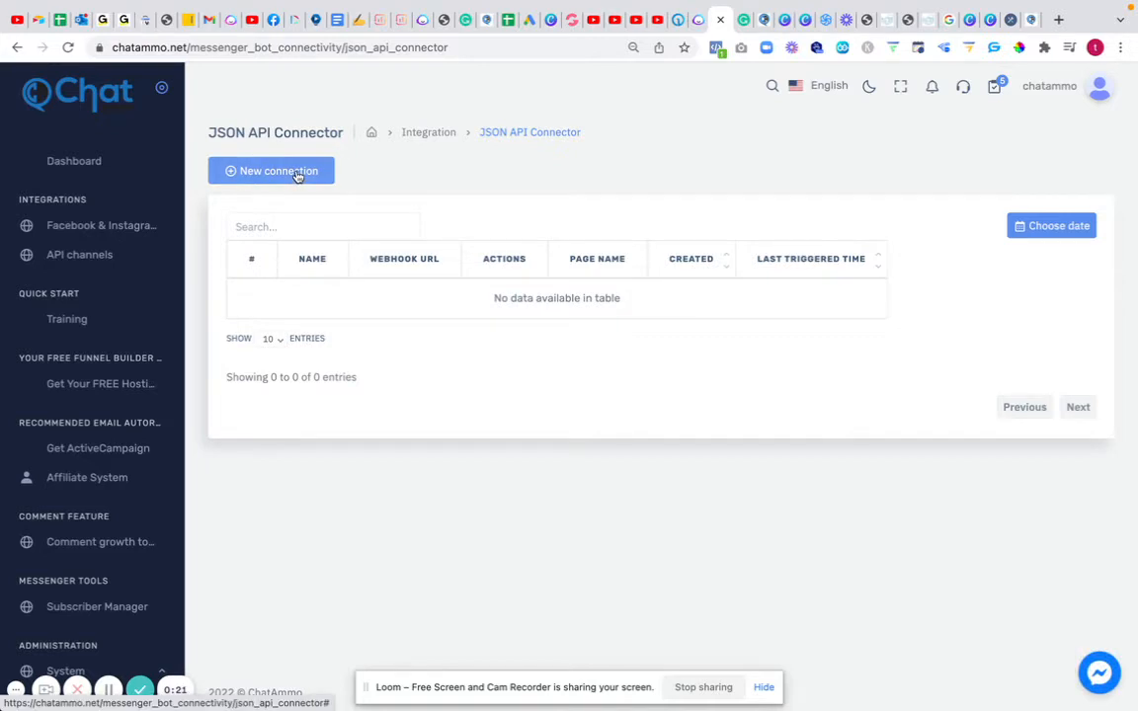
click(271, 169)
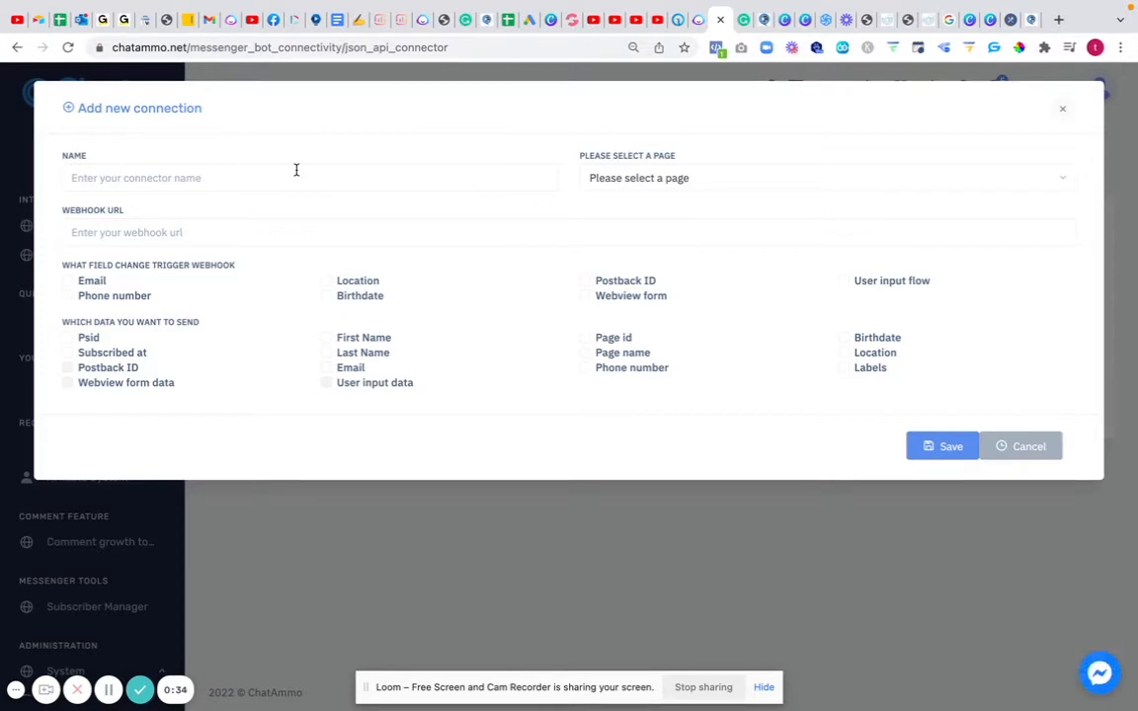
mouse_move(217, 288)
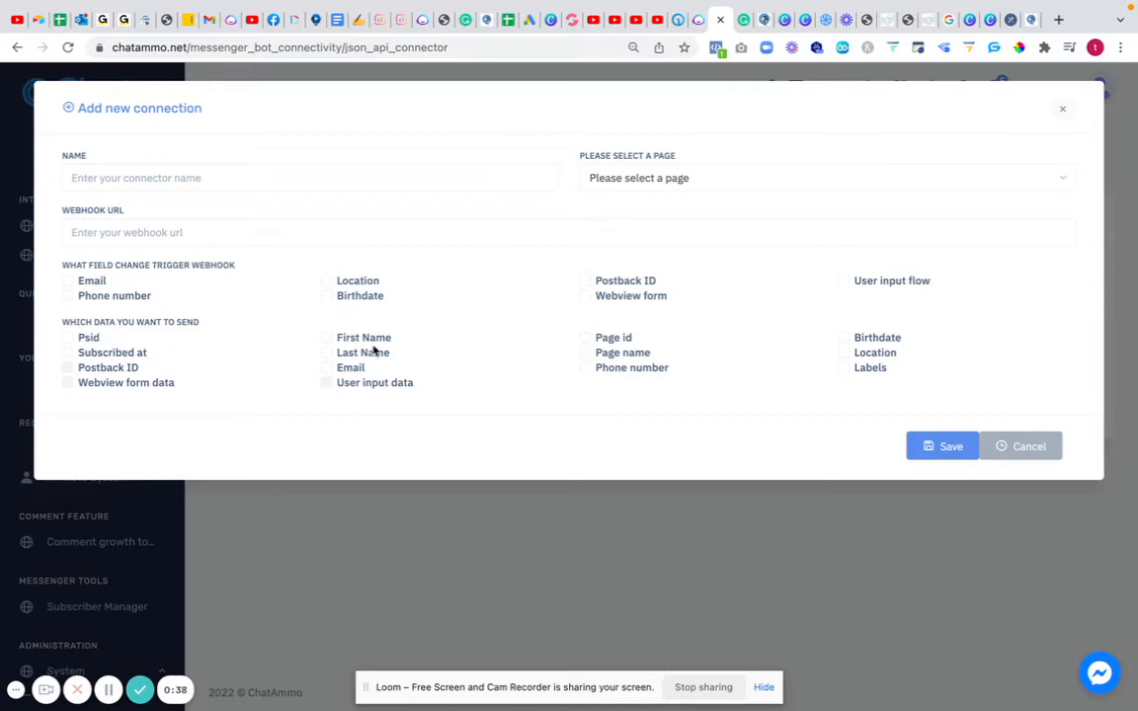
mouse_move(470, 348)
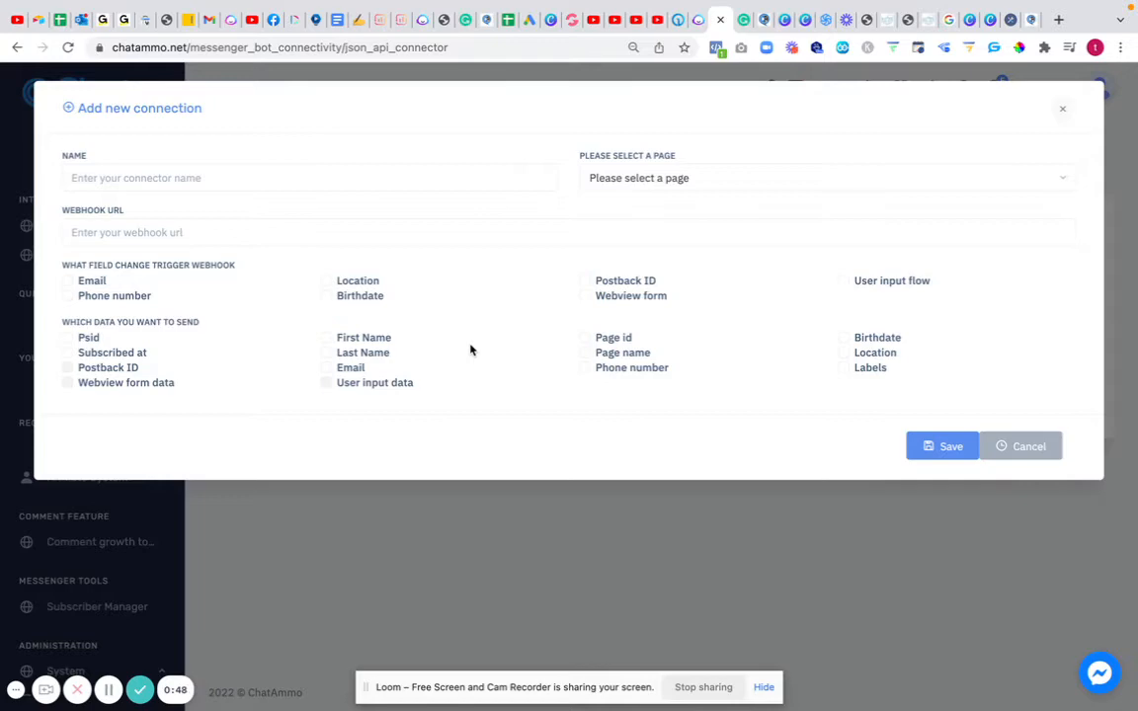
mouse_move(479, 340)
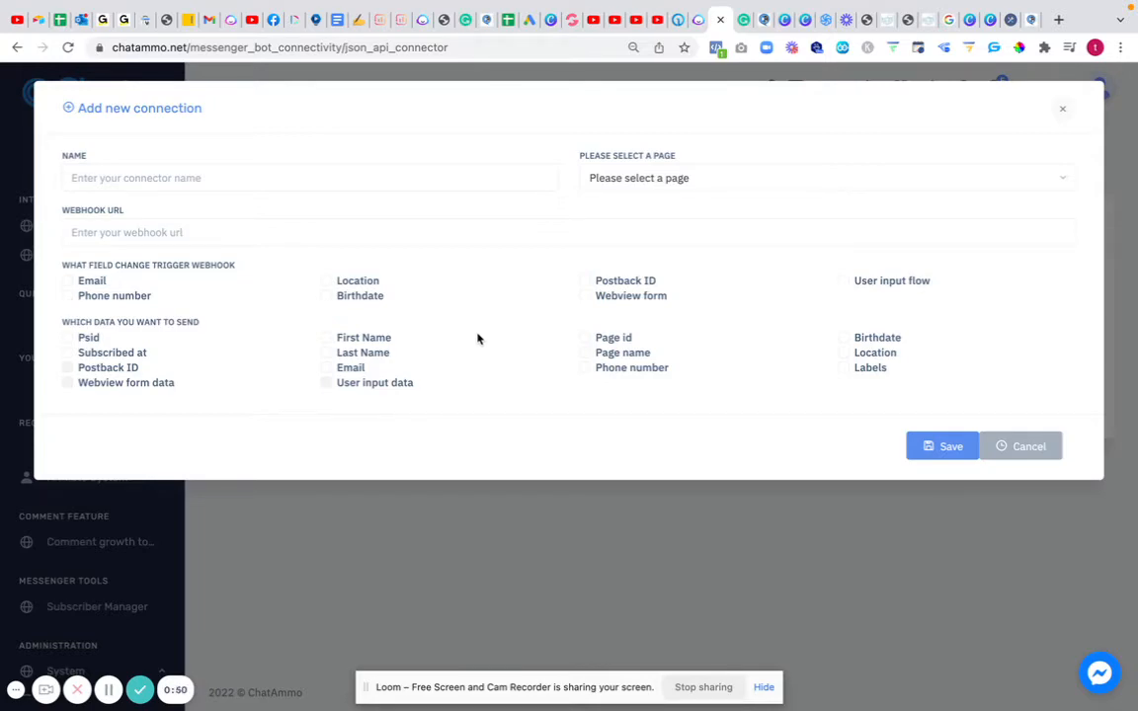
click(1028, 447)
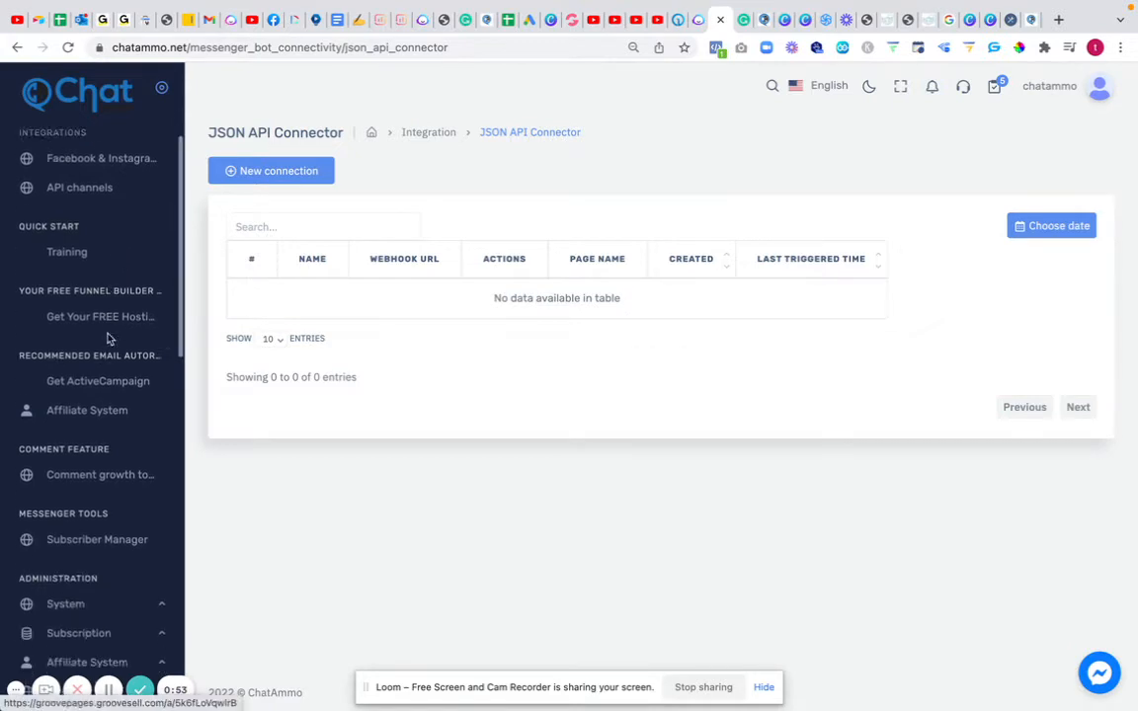
- Start the Google Sheets integration with the Chatammo Restaurant page chosen and continue
scroll(down, 3)
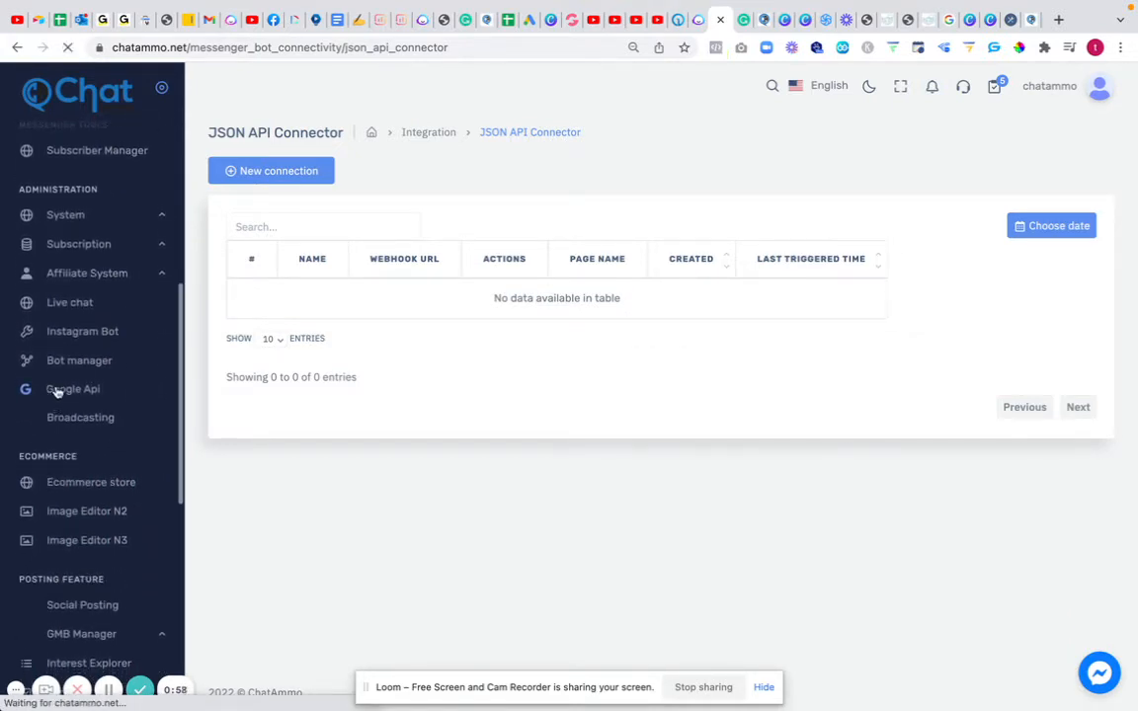
click(71, 387)
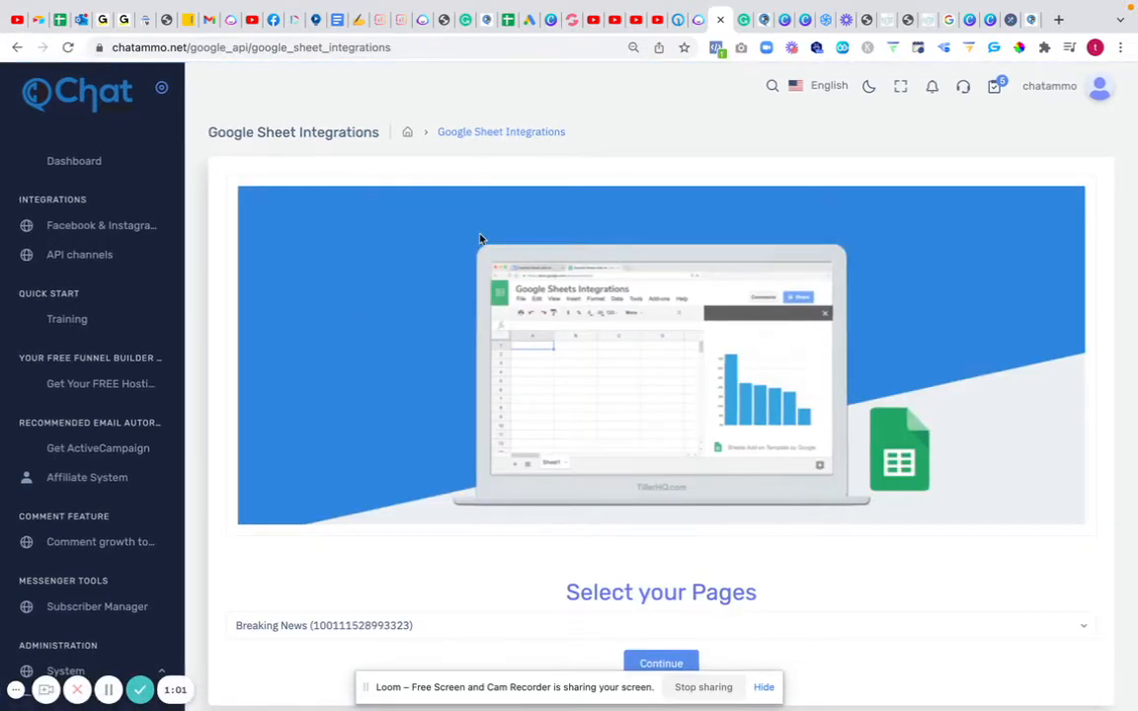
scroll(down, 3)
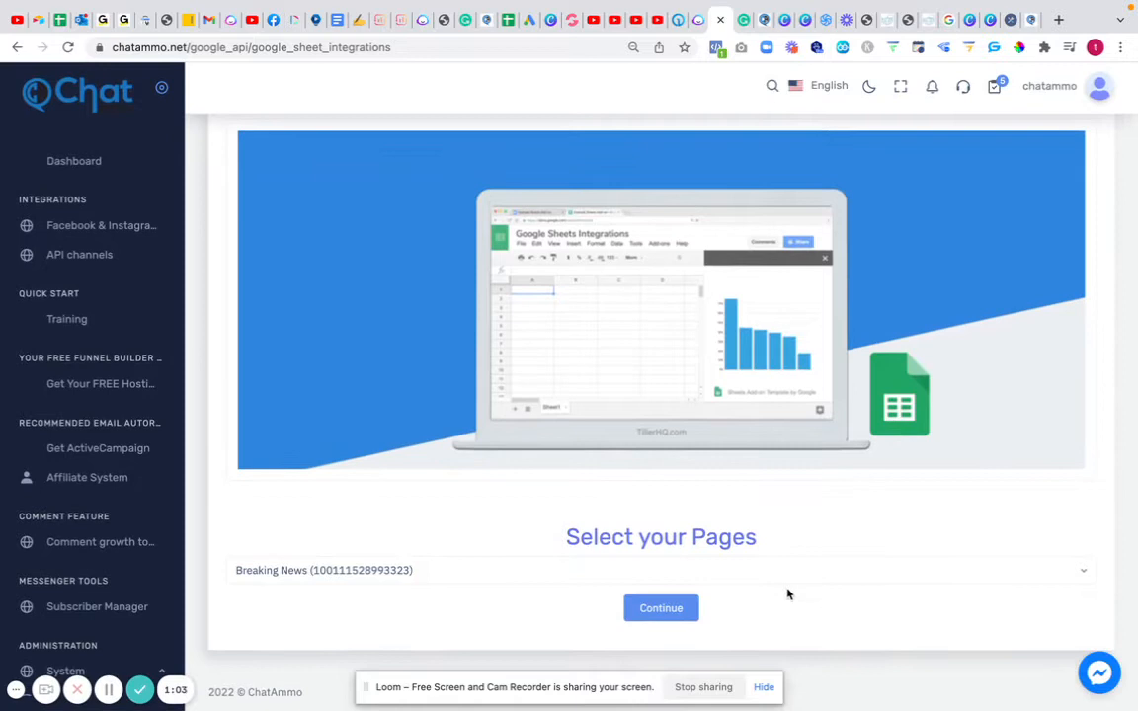
mouse_move(431, 576)
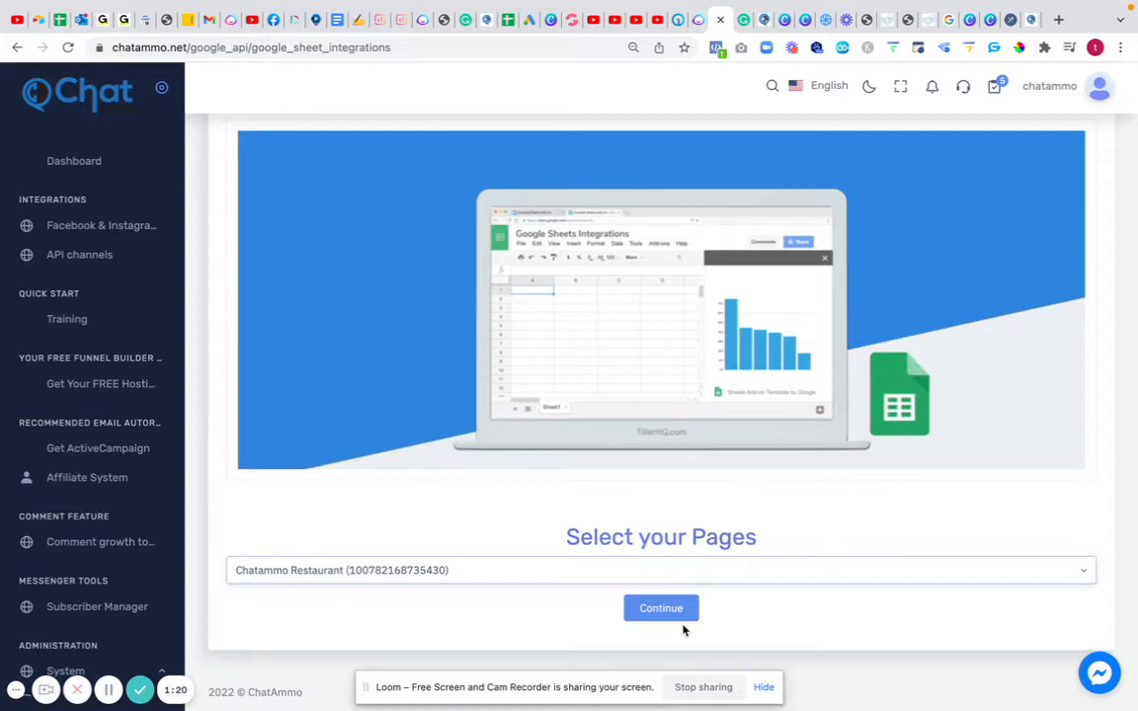
click(660, 608)
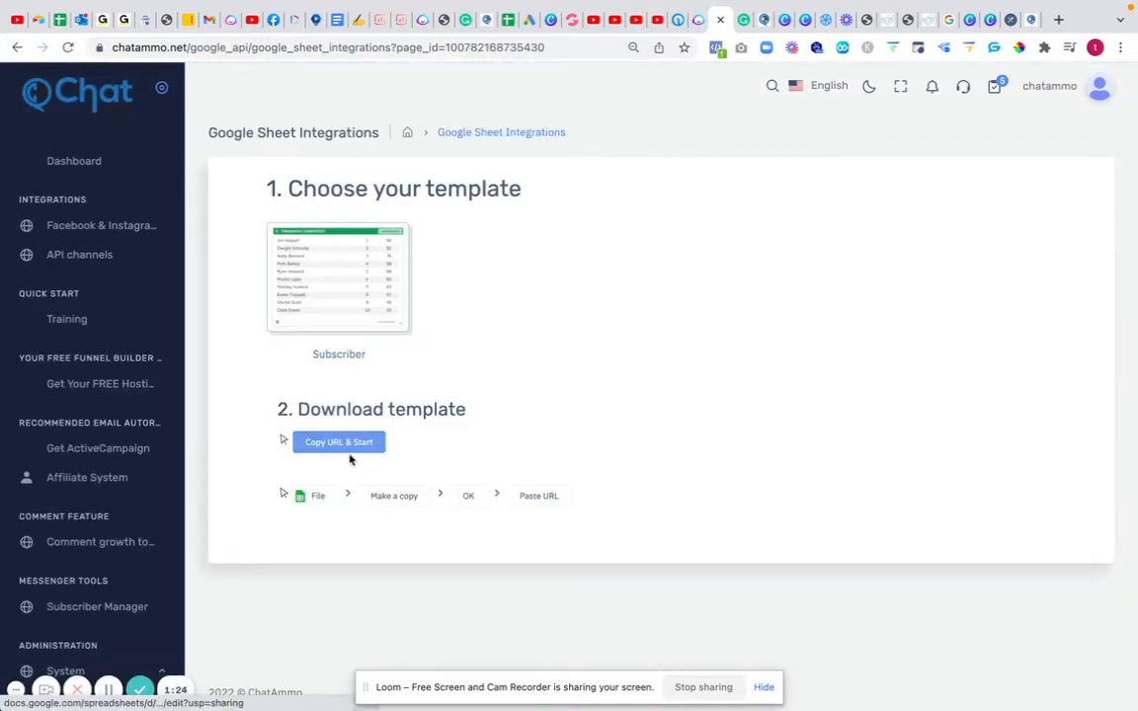
- Copy the Google Sheet Integration template into your own Drive and move to a new browser tab
click(340, 442)
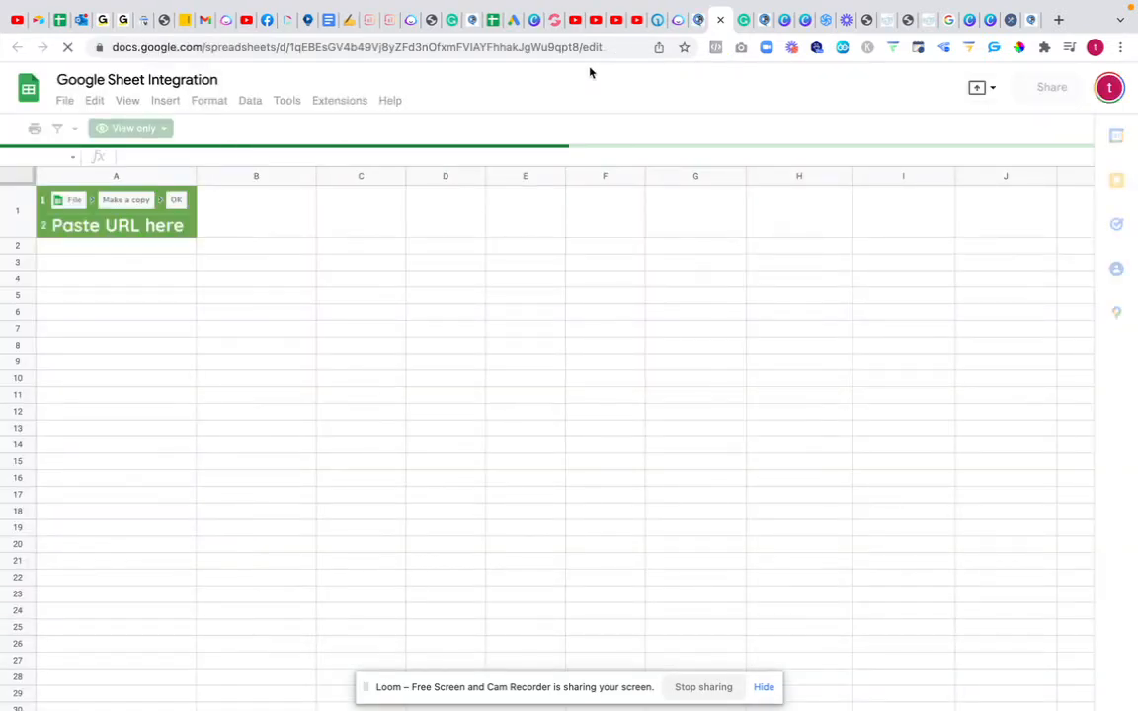
mouse_move(691, 41)
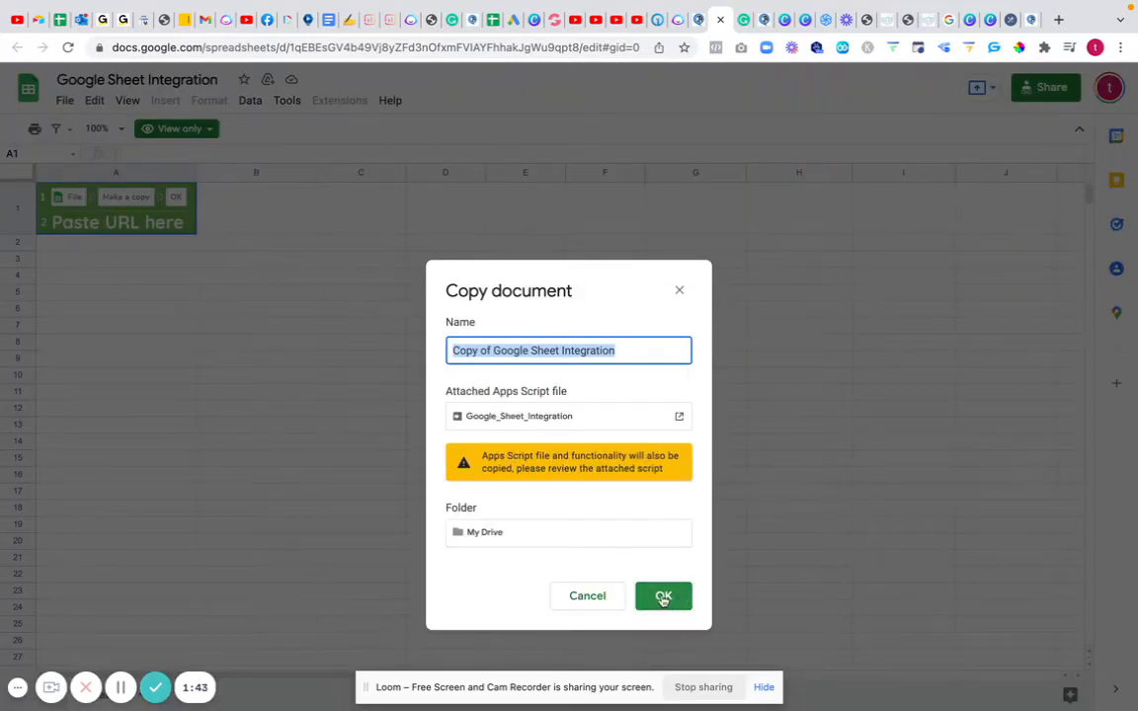
click(664, 597)
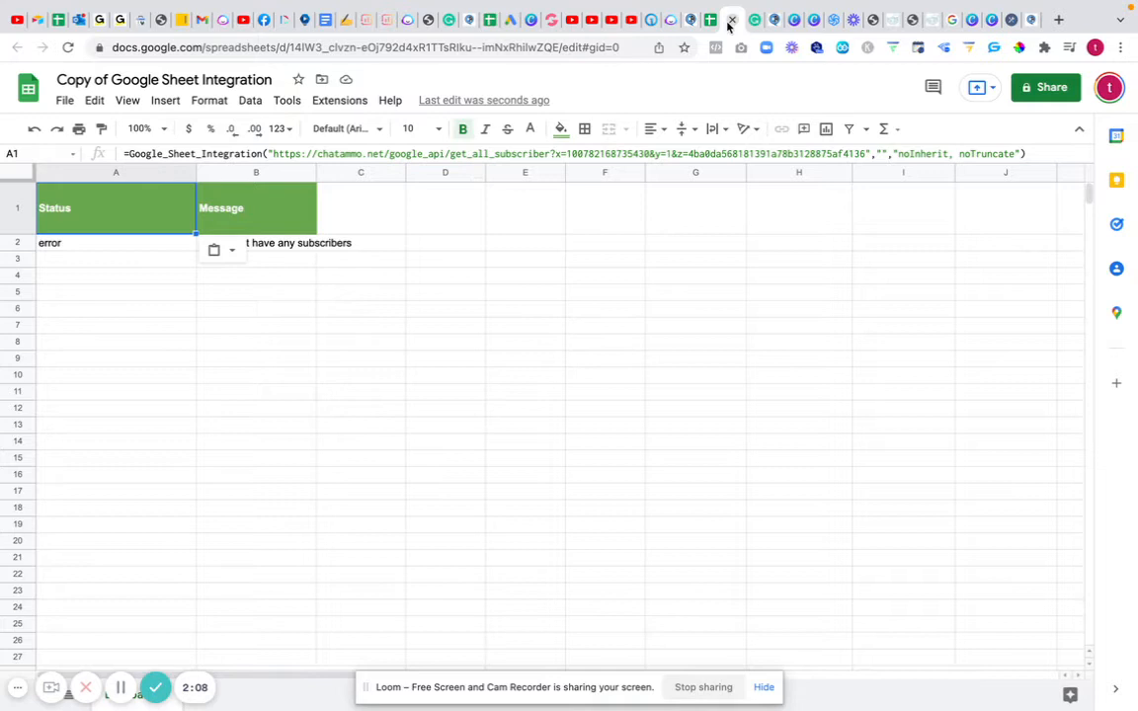
click(731, 19)
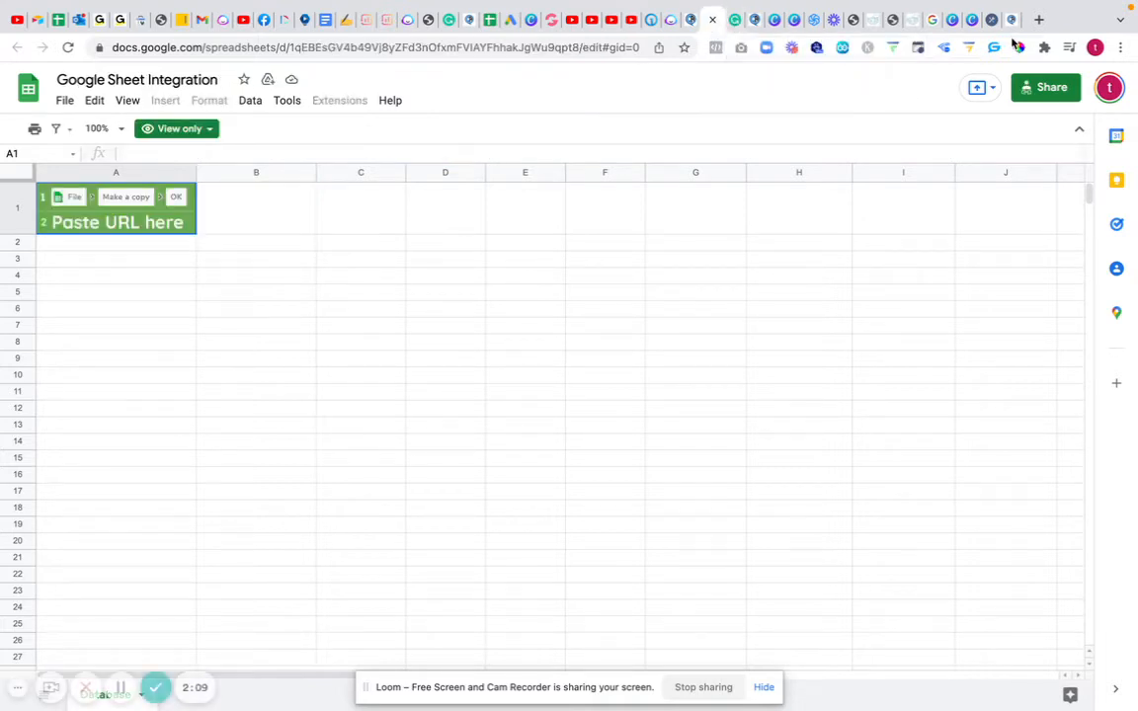
click(1059, 20)
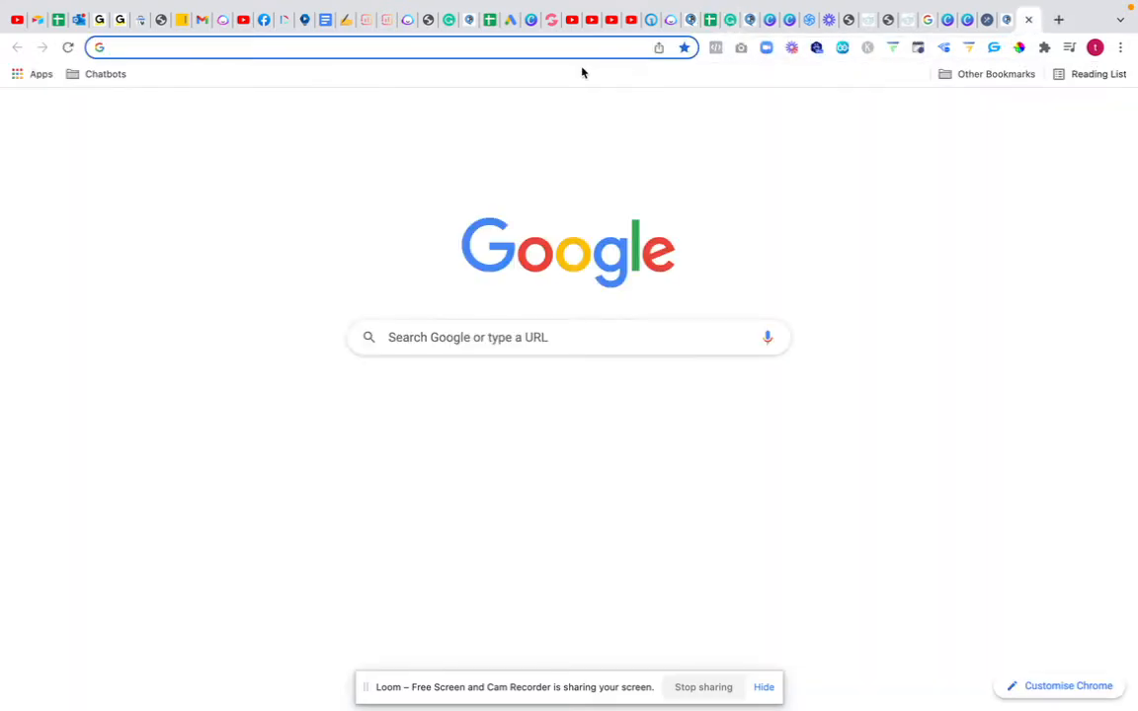
- Go to zapier.com/app/zaps and bring up the Zapier login page
text(zapier.com/app/zaps)
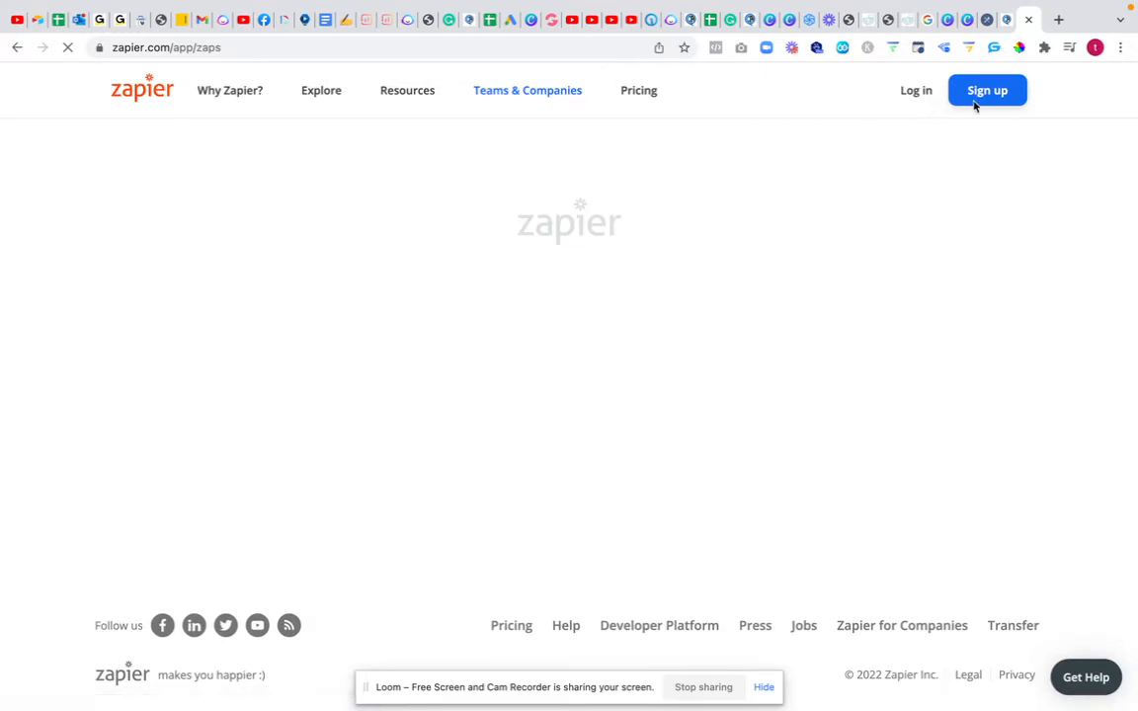
click(915, 91)
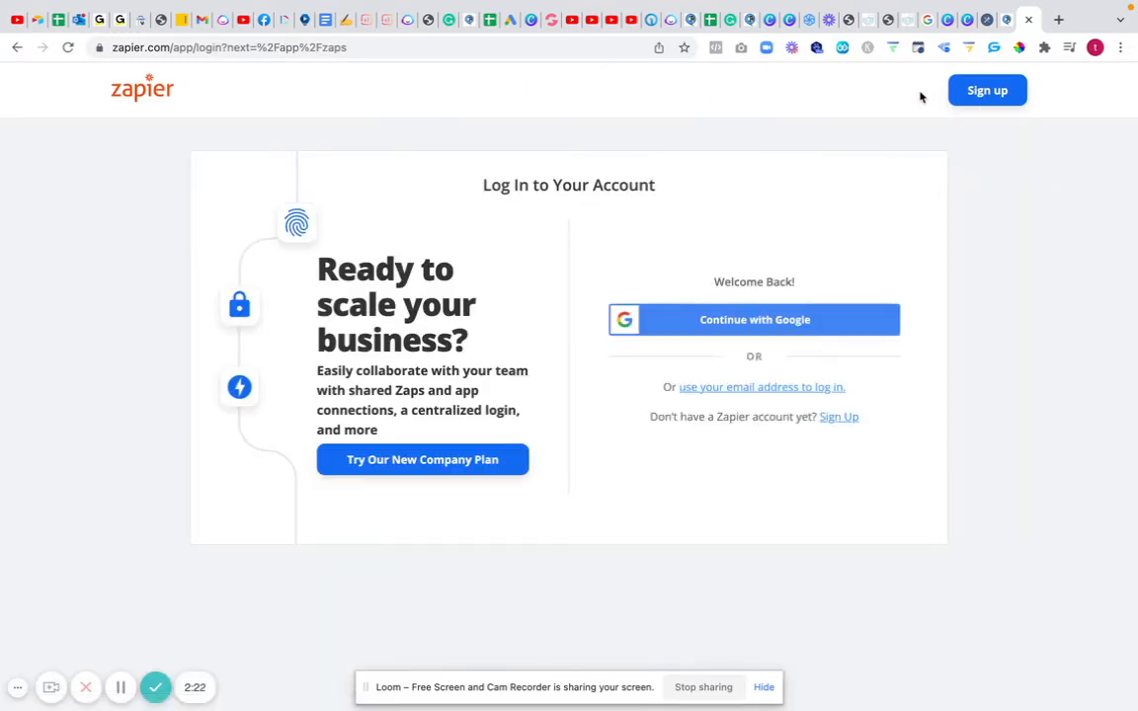
mouse_move(754, 320)
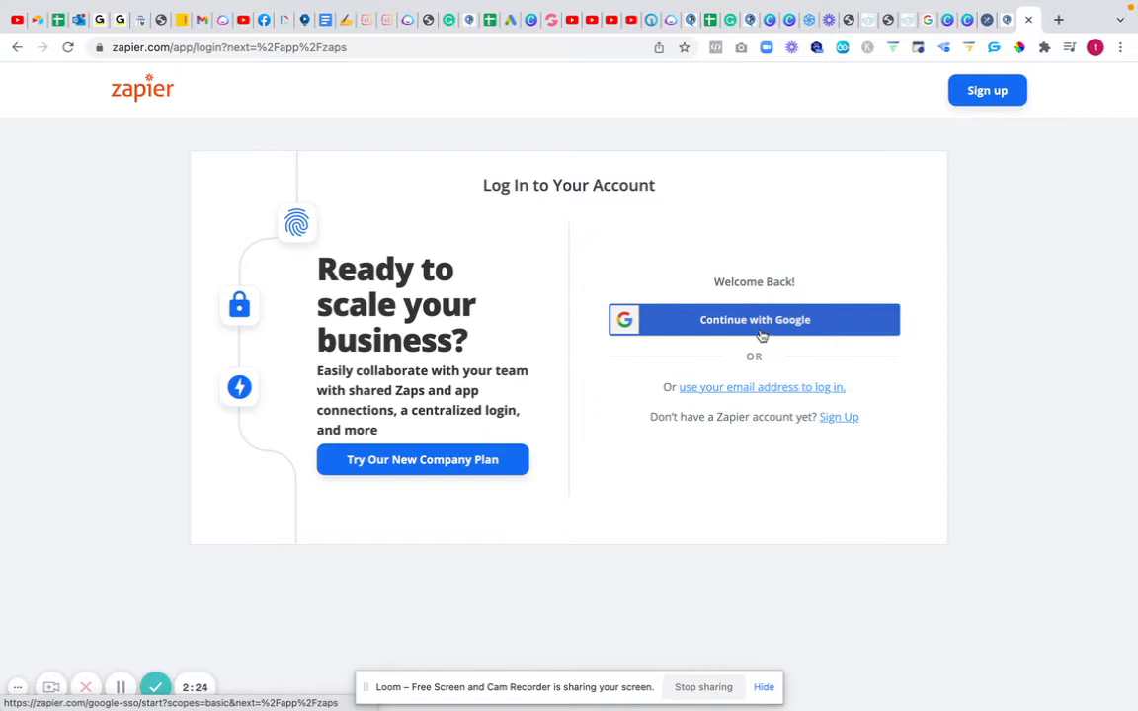
- Sign in to Zapier with the Google account and begin creating a new zap
click(755, 320)
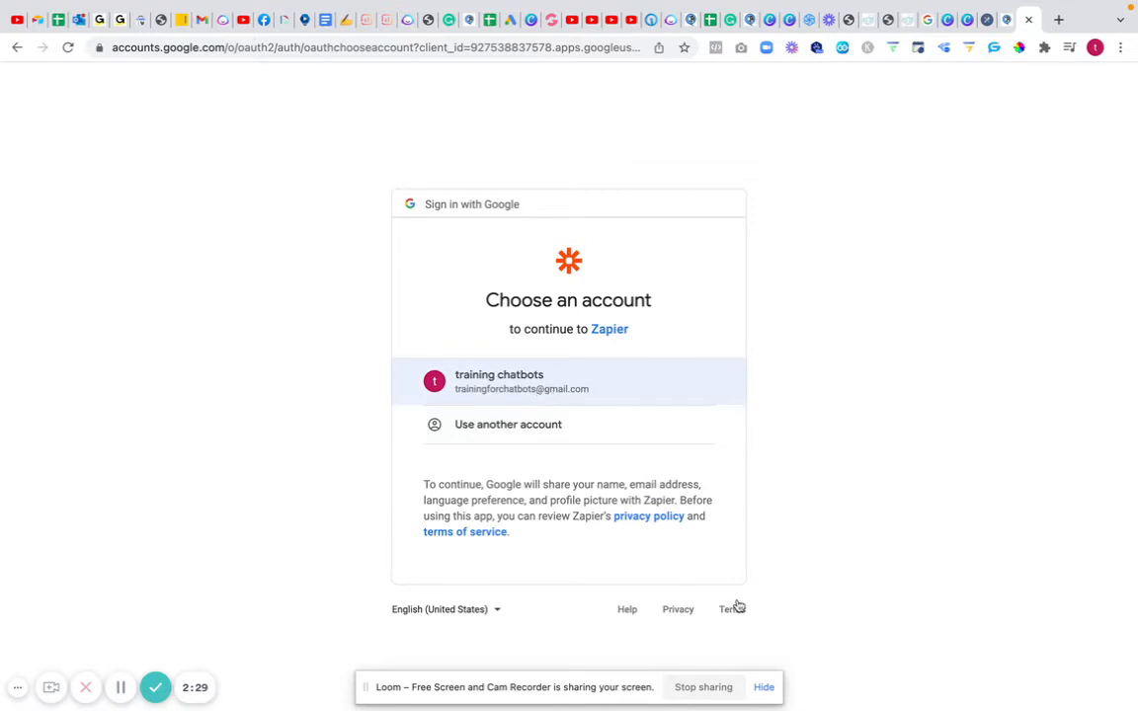
click(569, 381)
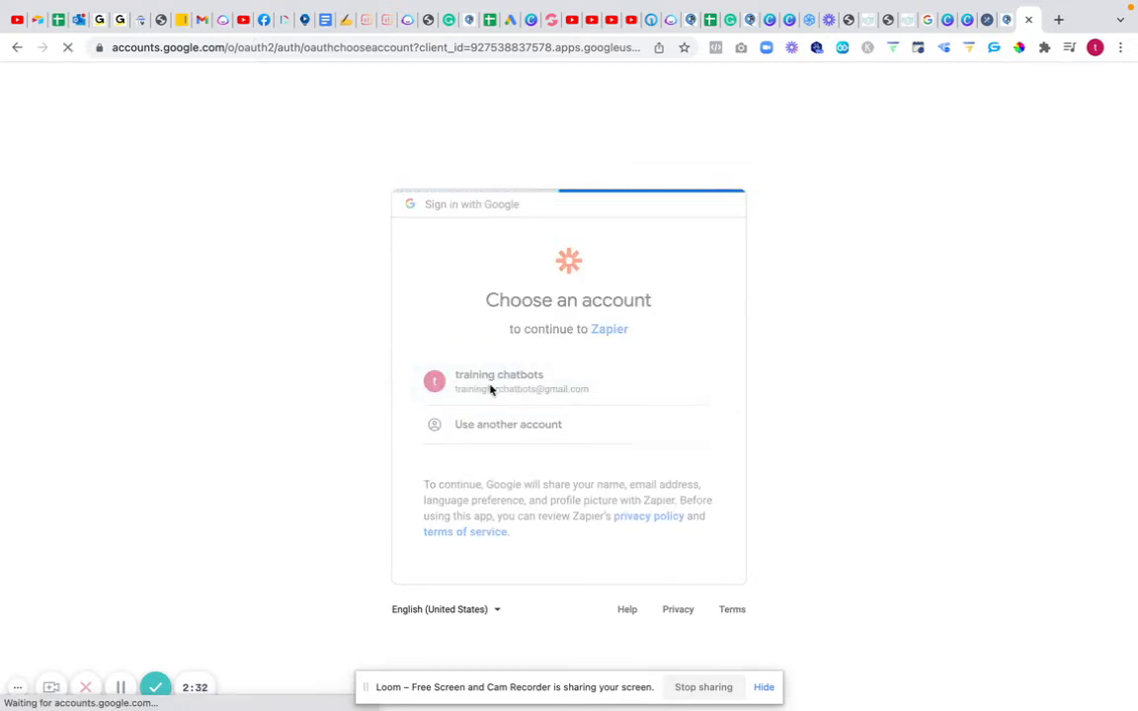
click(497, 381)
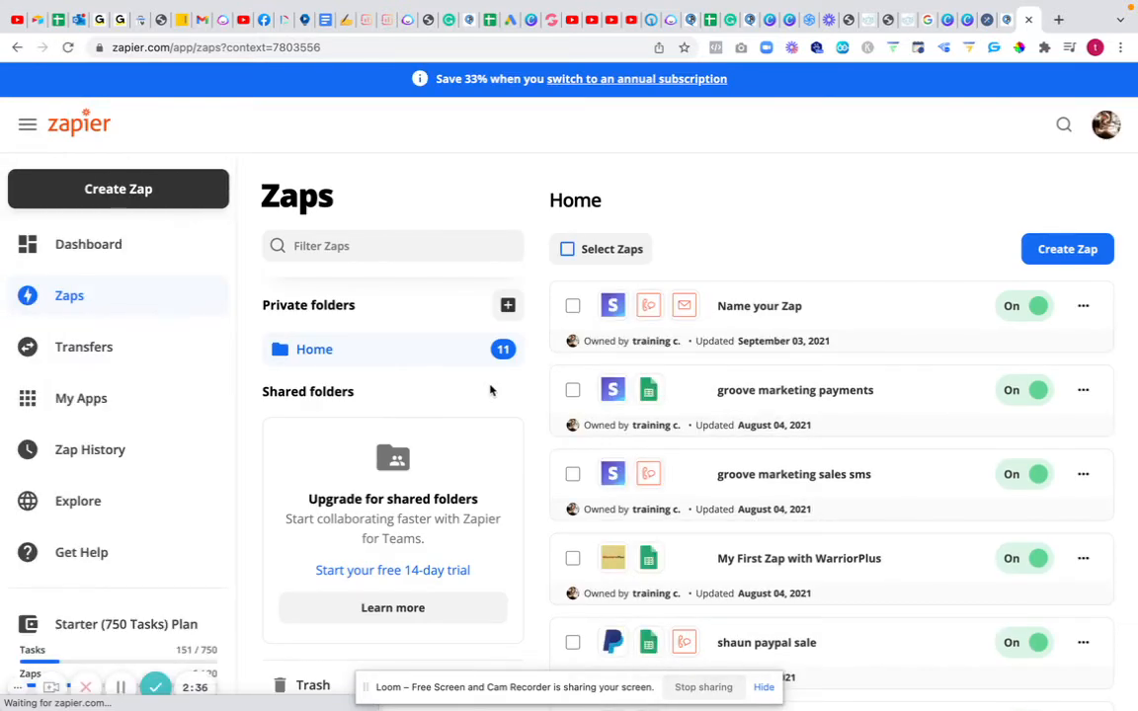
click(391, 245)
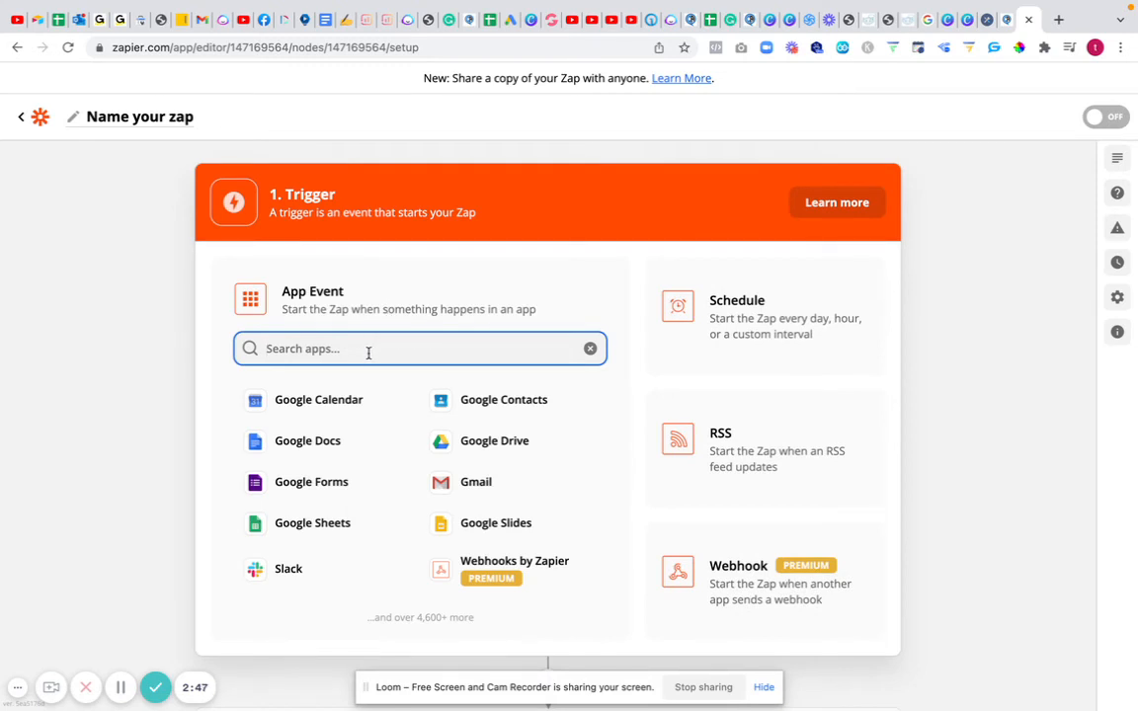
- Make Google Sheets the trigger app with the 'New or Updated Spreadsheet Row (Team Drive)' event
click(313, 522)
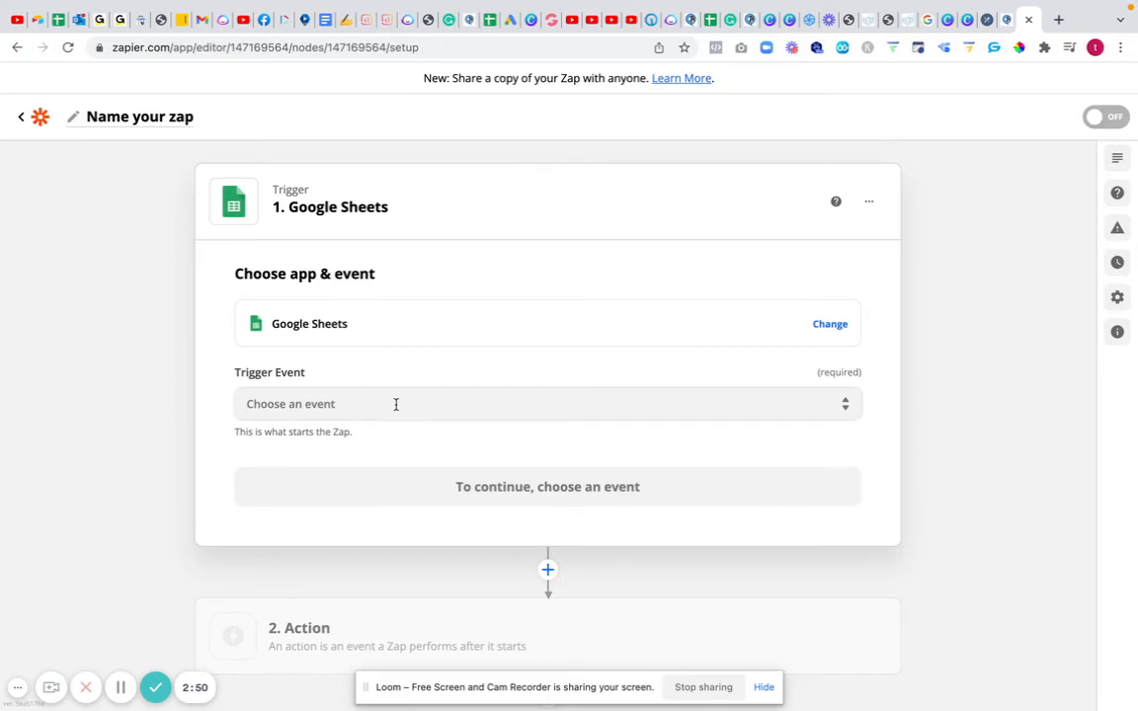
click(547, 403)
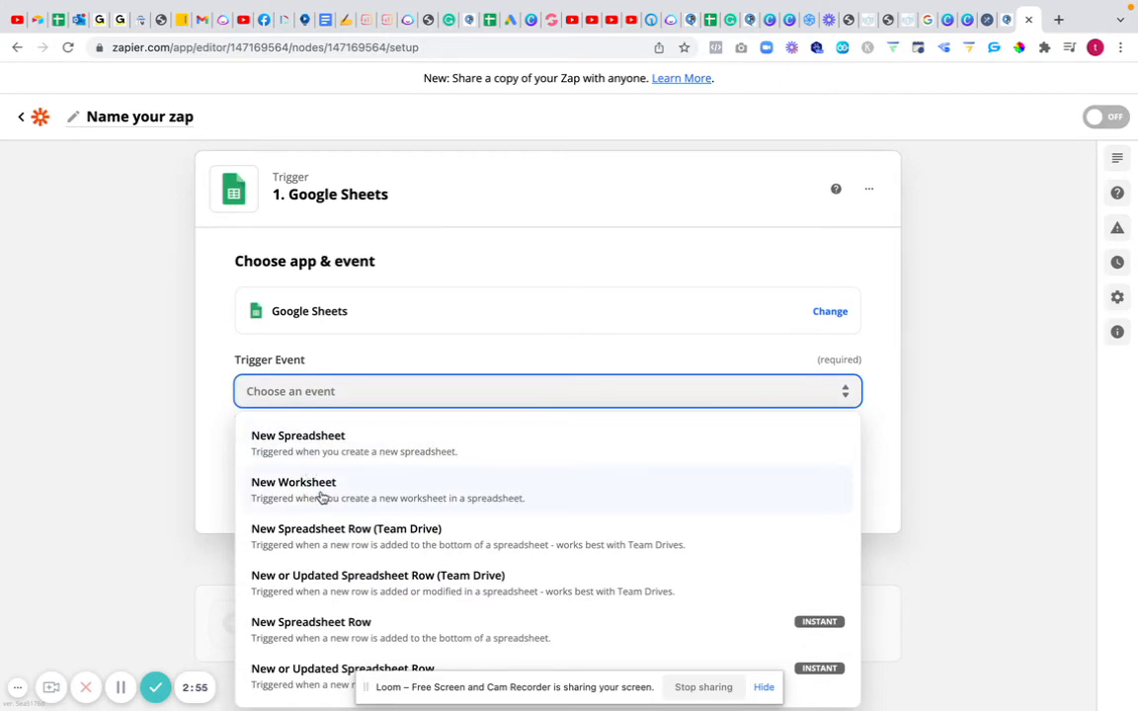
mouse_move(328, 583)
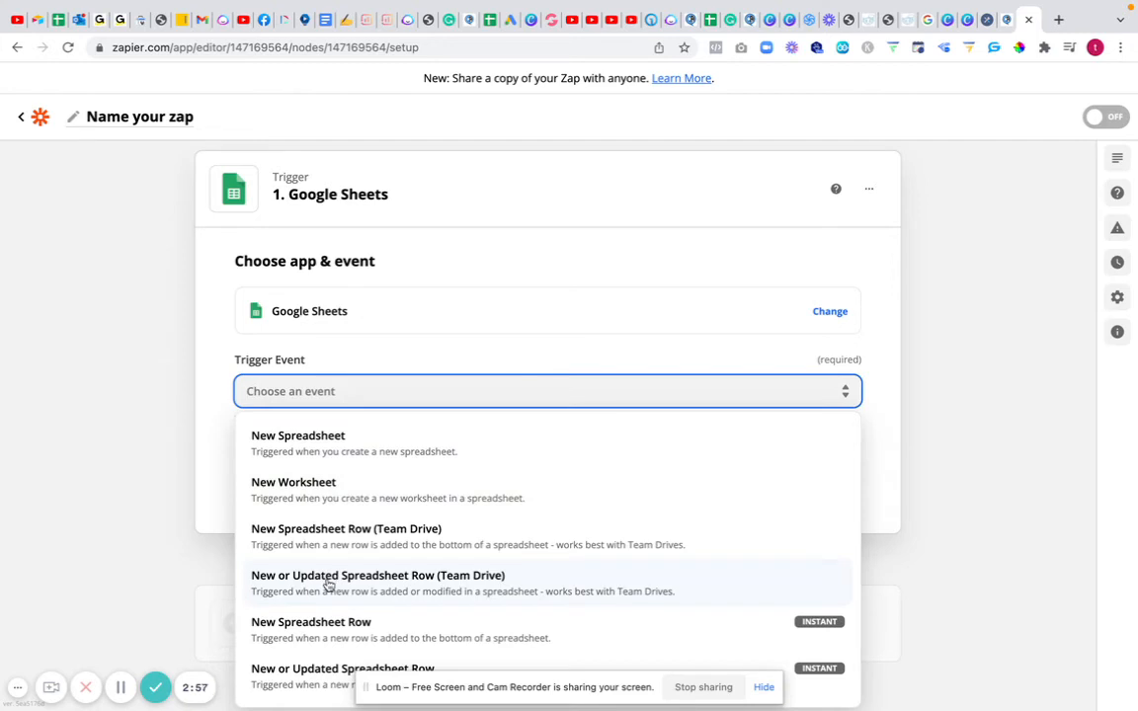
click(380, 575)
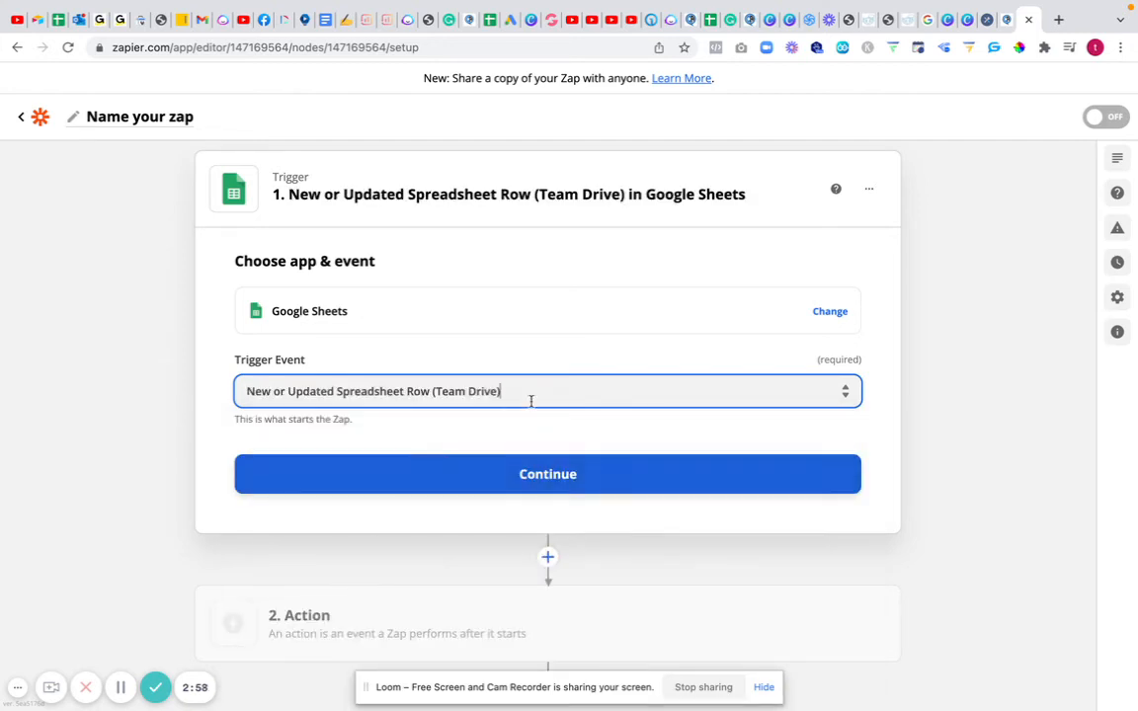
click(548, 474)
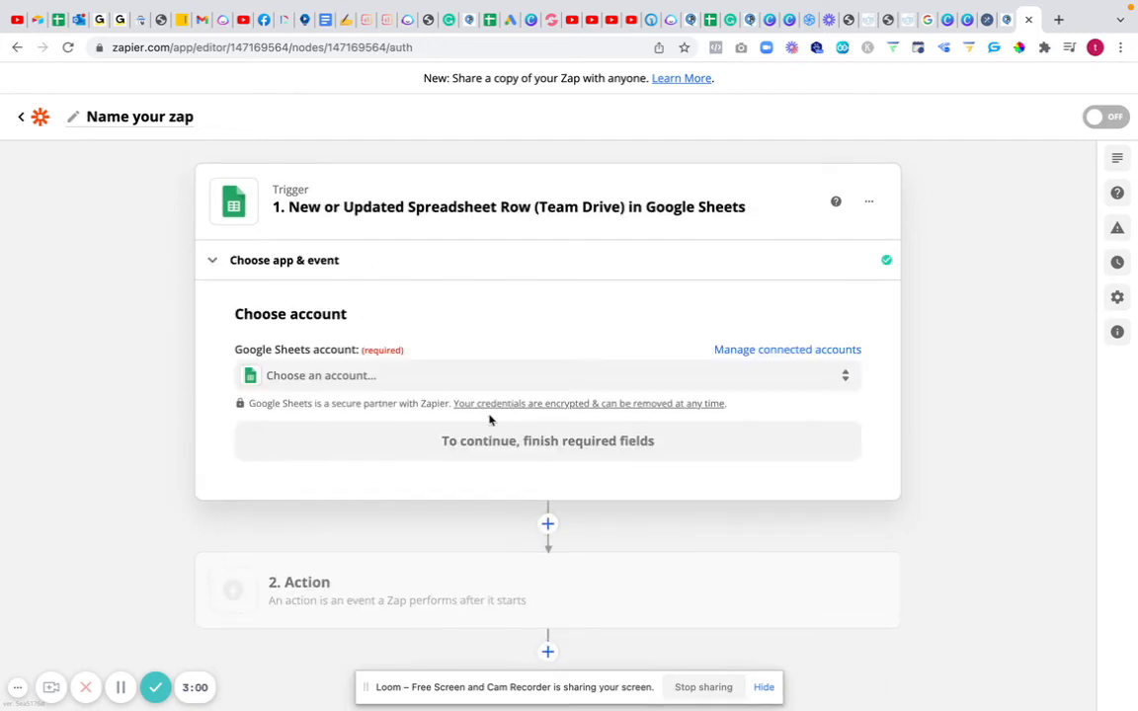
- Use the connected Google Sheets account and My Google Drive for the trigger
click(548, 375)
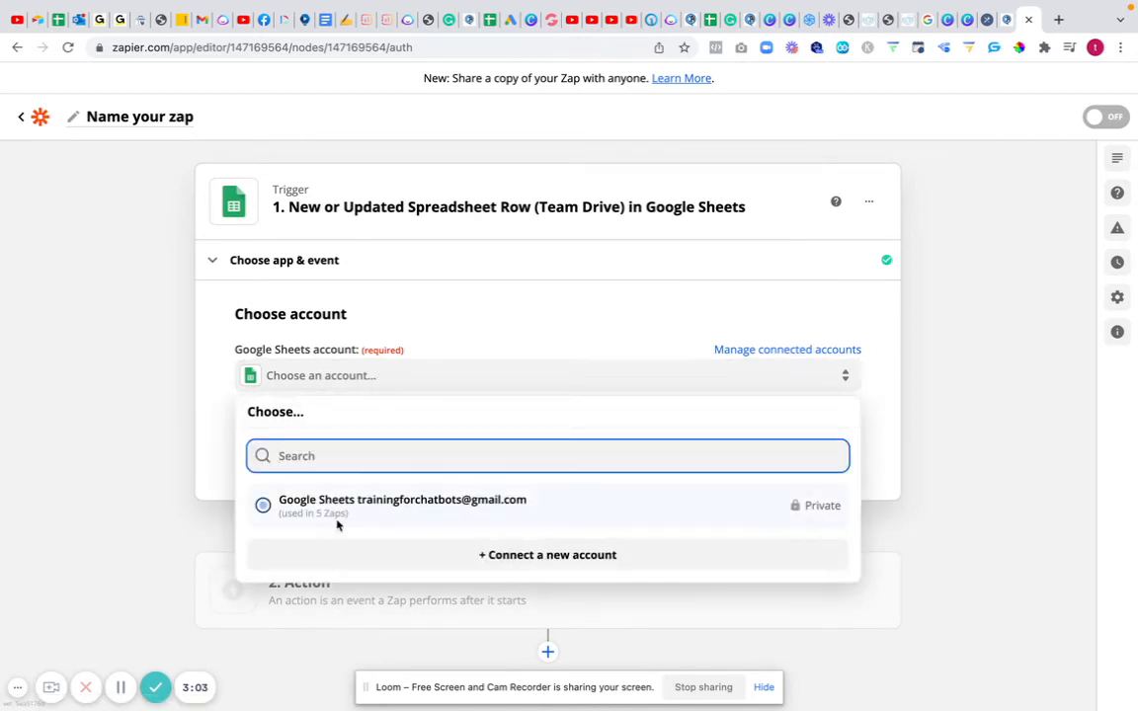
click(403, 498)
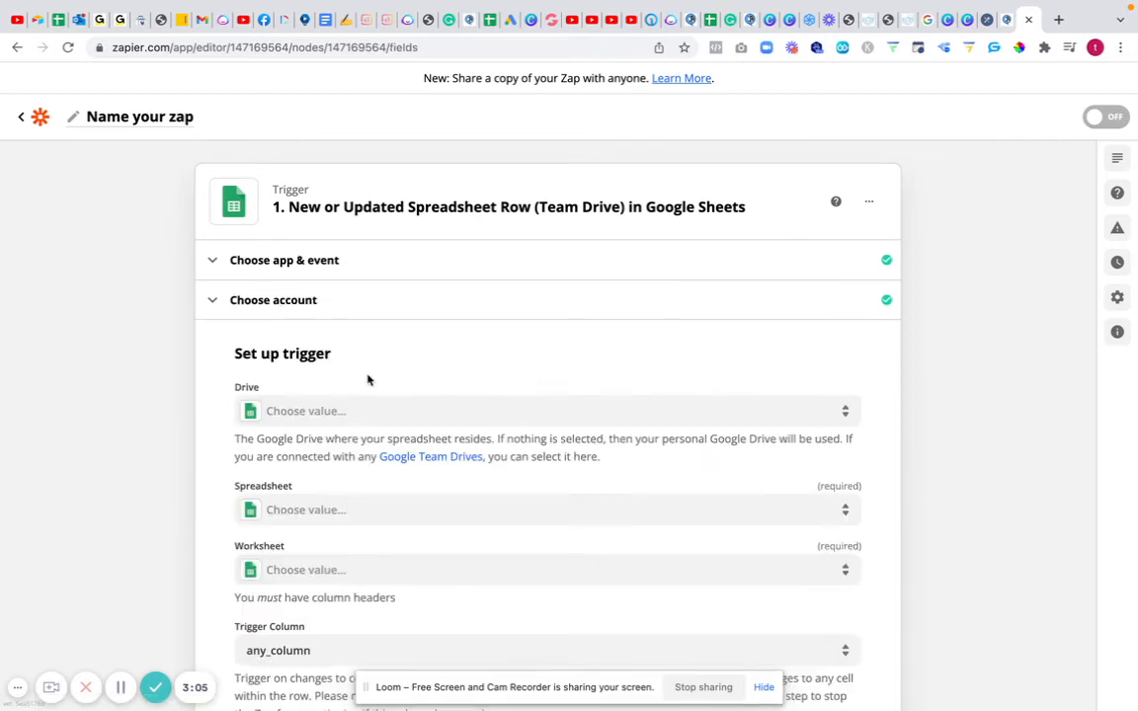
click(543, 411)
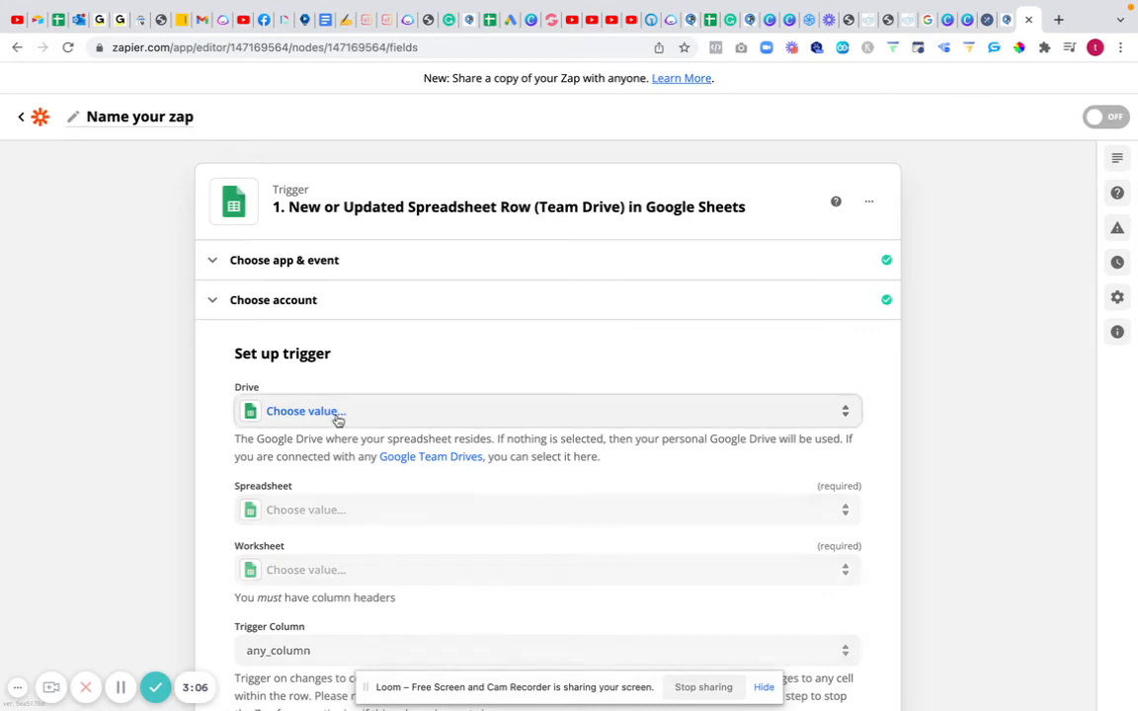
click(543, 409)
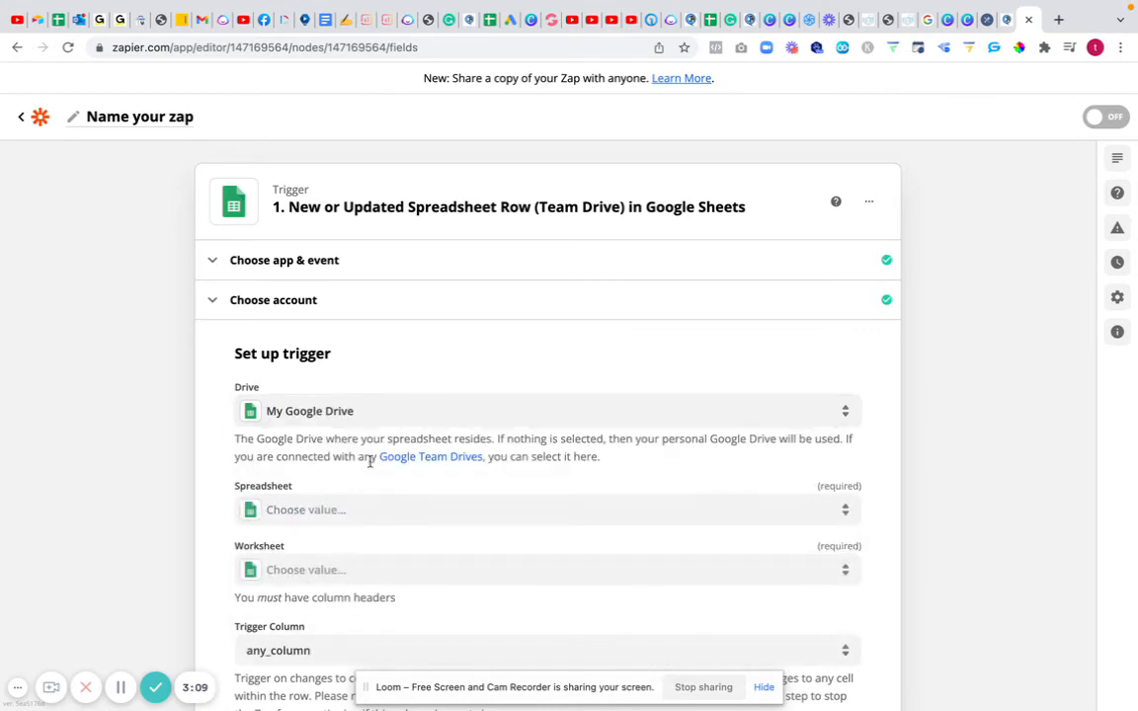
- Point the trigger at the Database worksheet of Copy of Google Sheet Integration and continue to testing
click(545, 509)
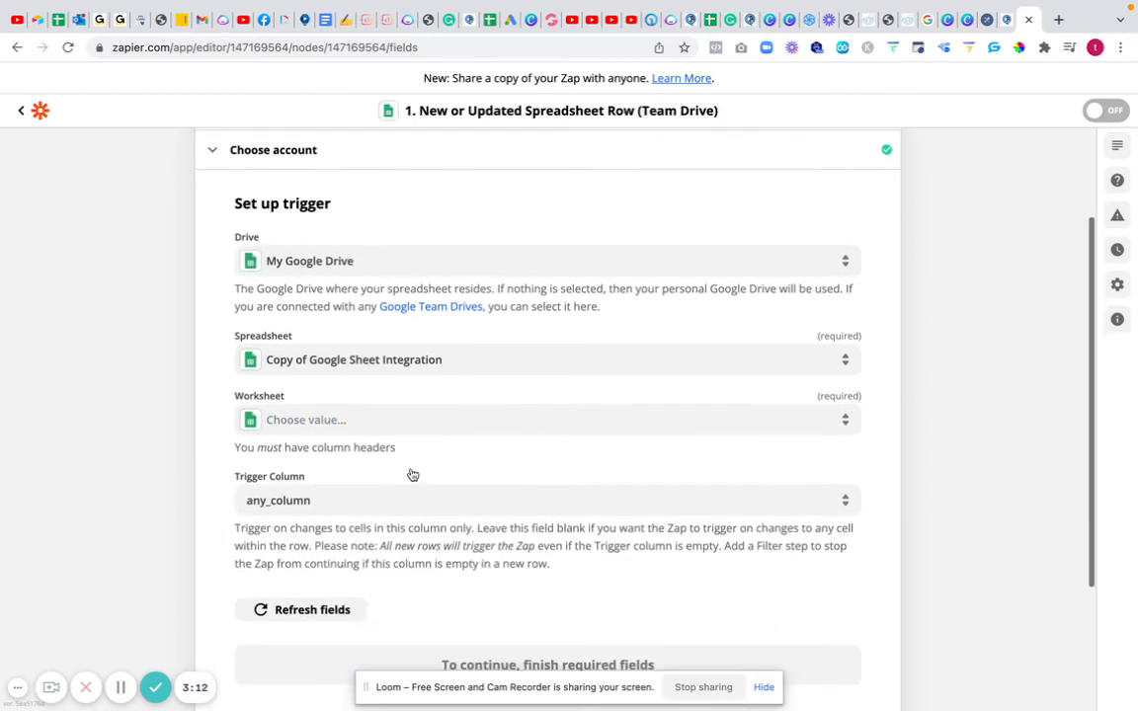
click(547, 418)
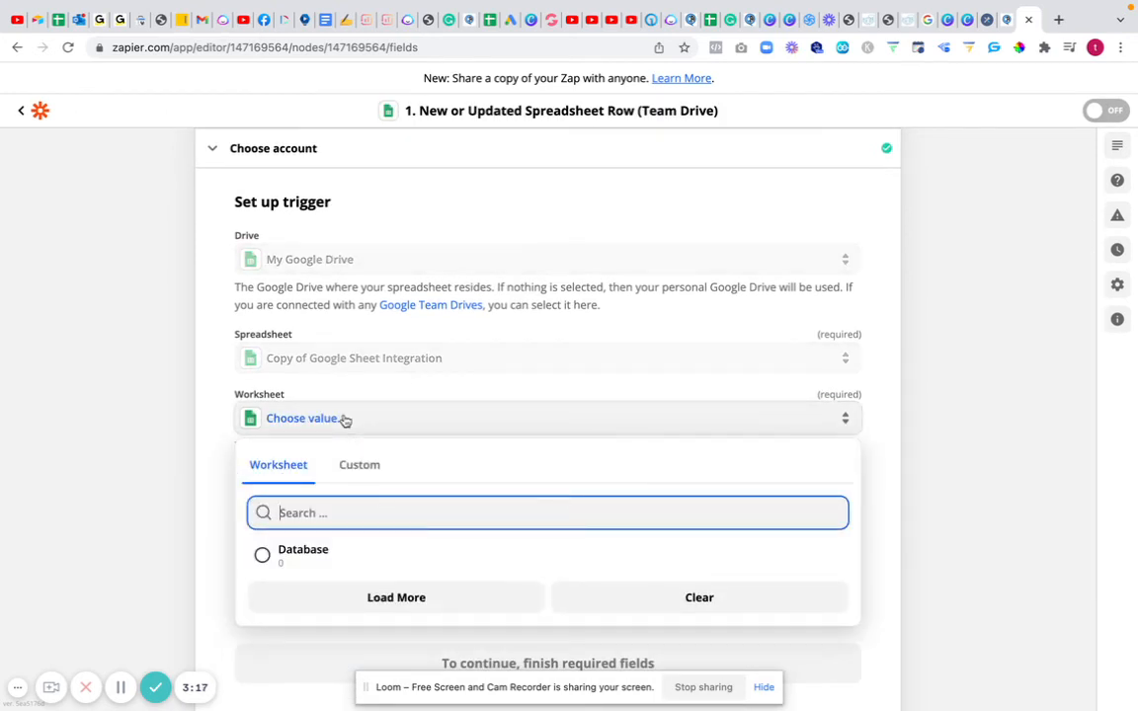
click(302, 553)
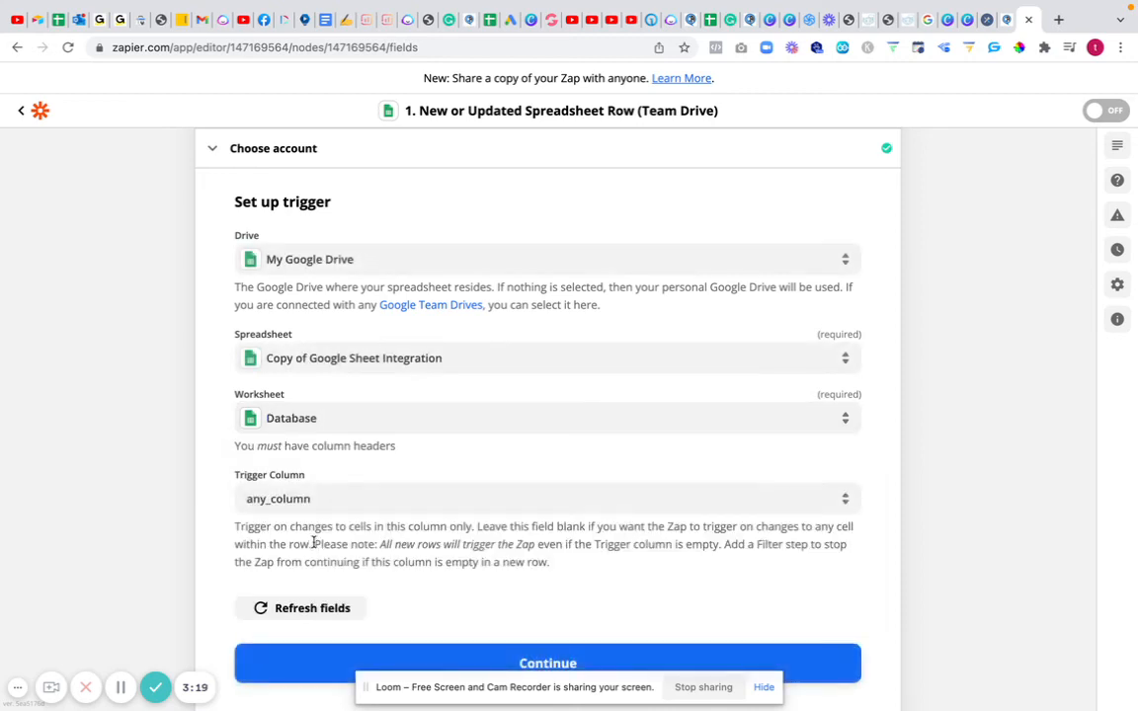
click(547, 498)
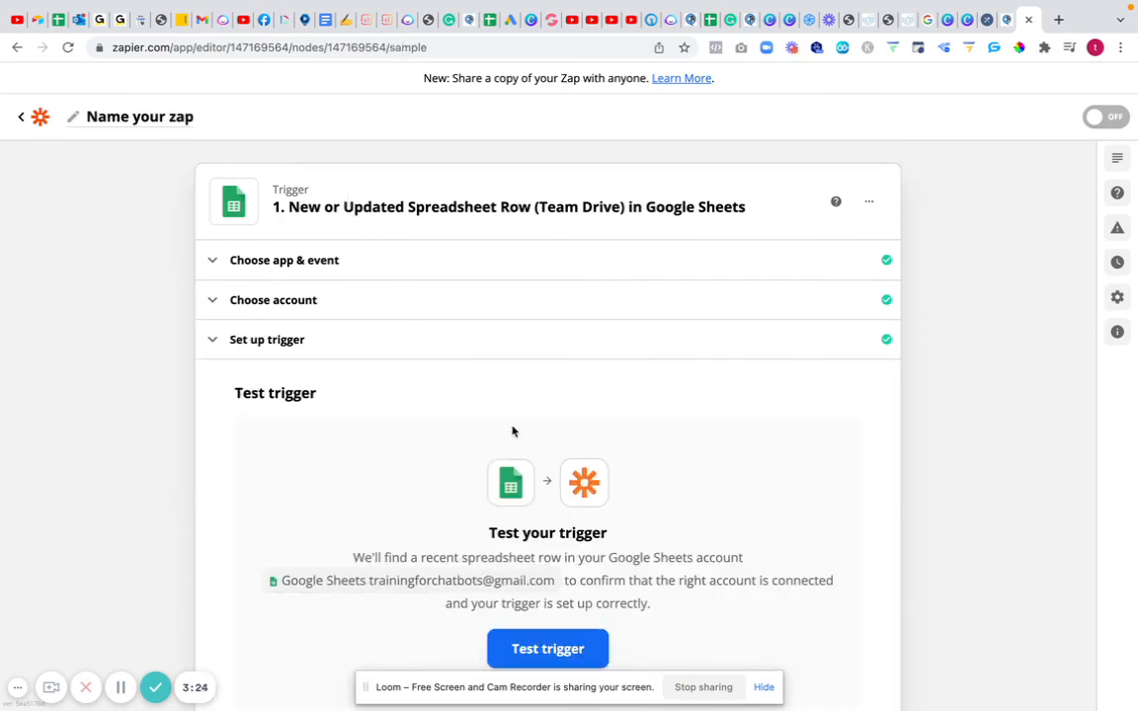
- Scroll past the Test trigger panel to the empty Action step
scroll(down, 3)
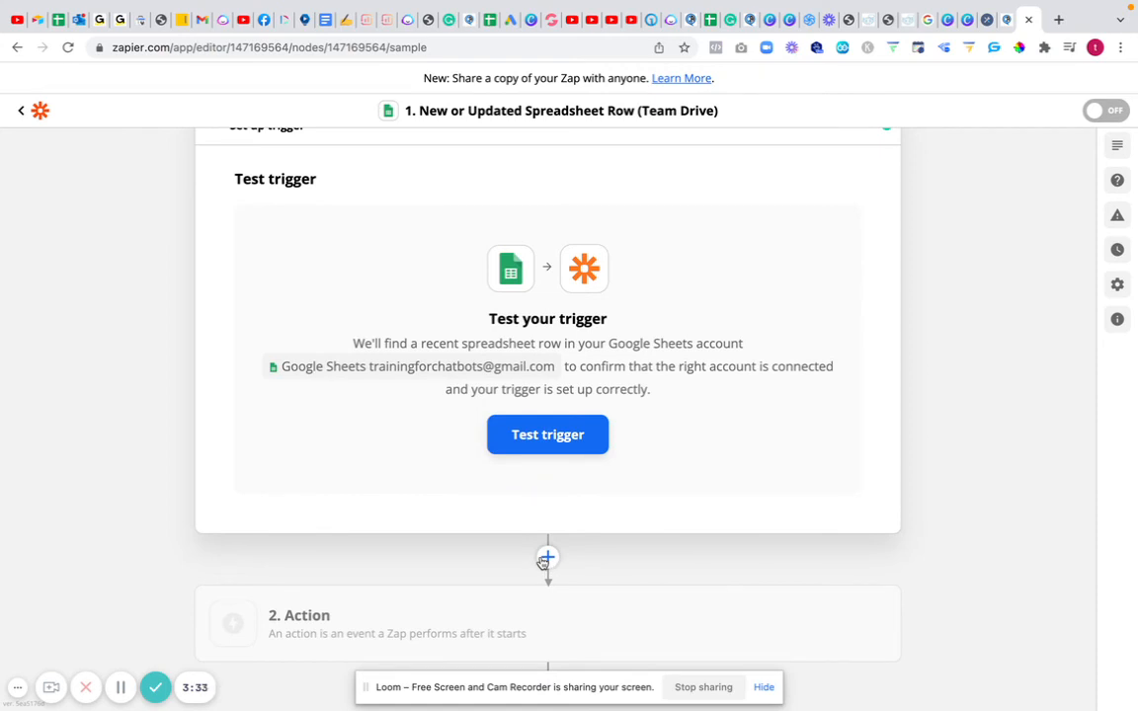
mouse_move(909, 64)
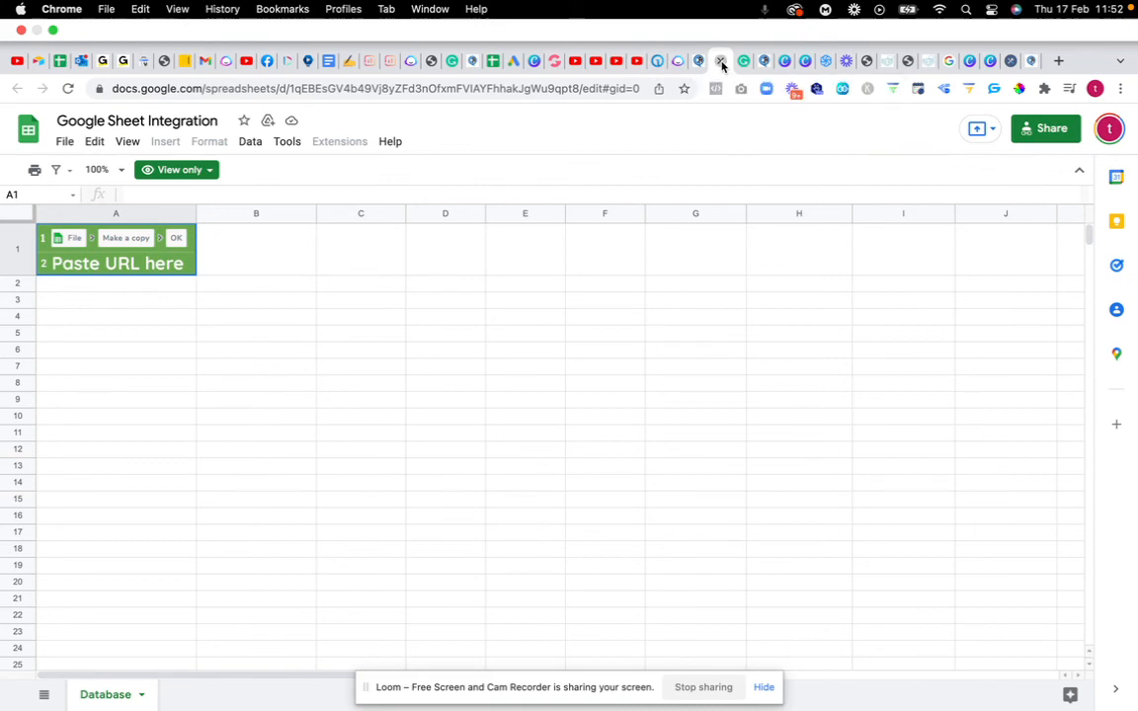
- Return to the ChatAmmo Google Sheet Integrations tab showing the subscriber template
click(699, 59)
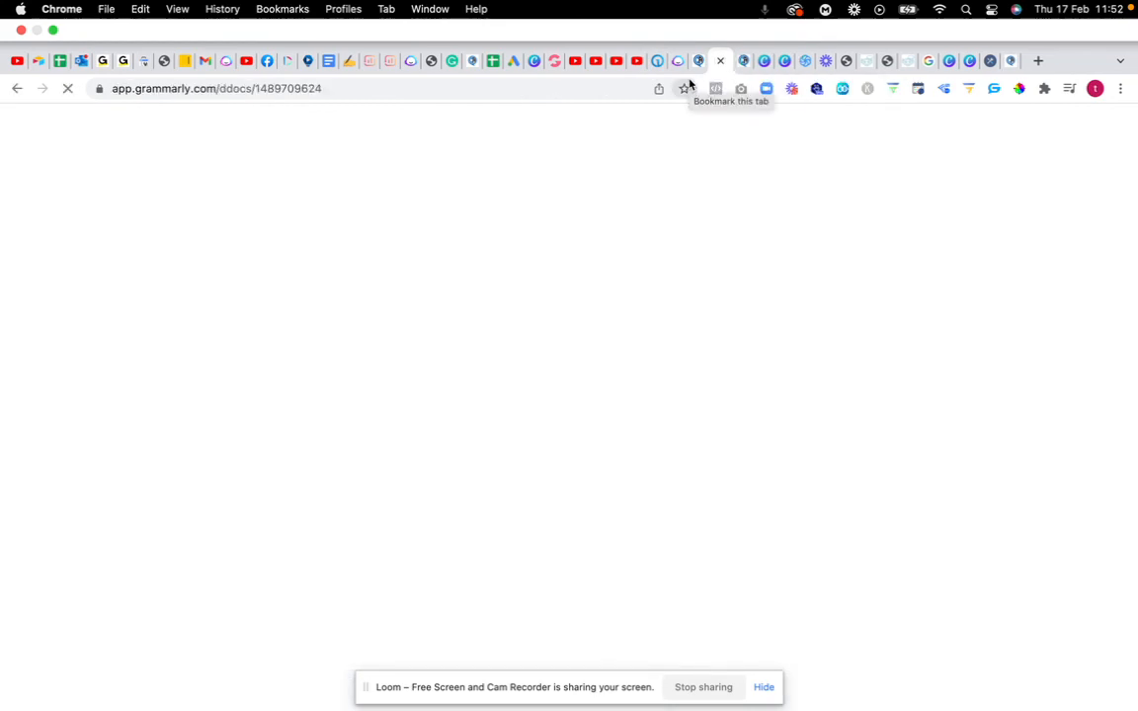
mouse_move(699, 59)
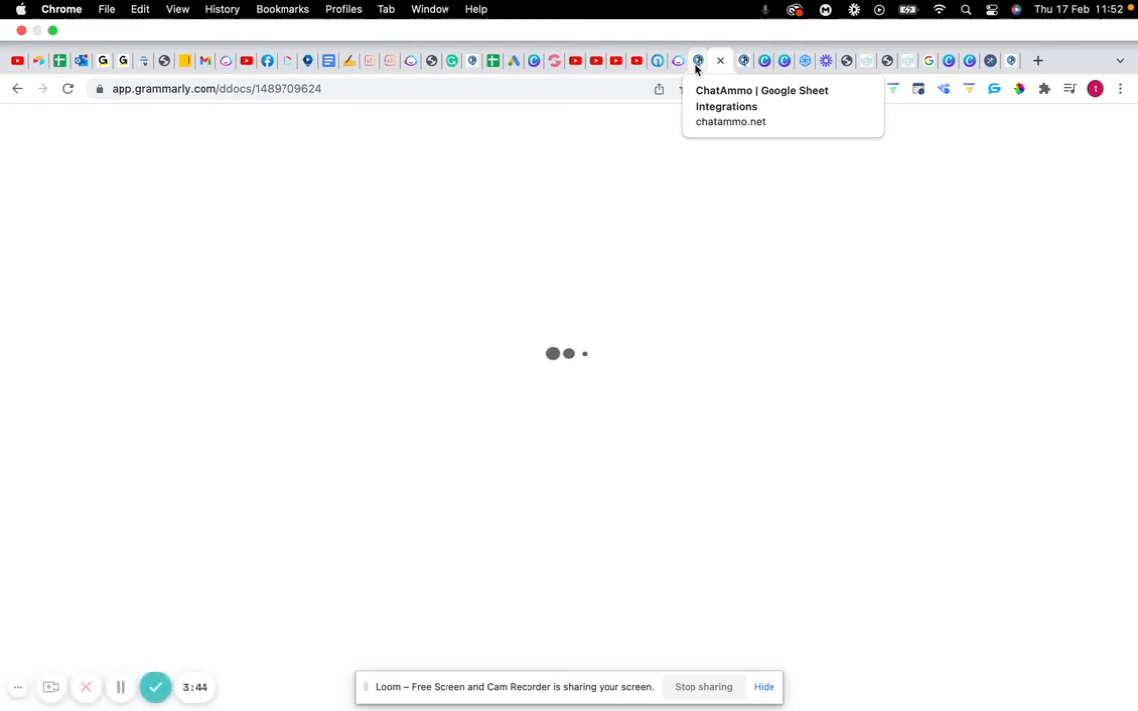
click(700, 62)
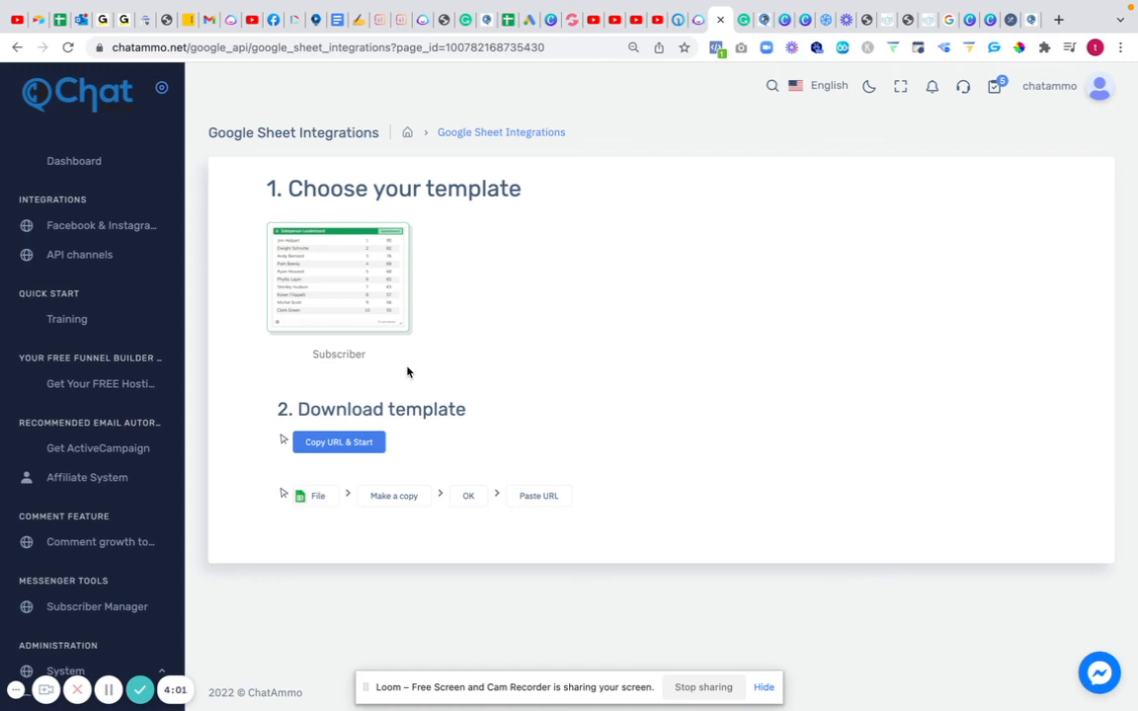
mouse_move(261, 530)
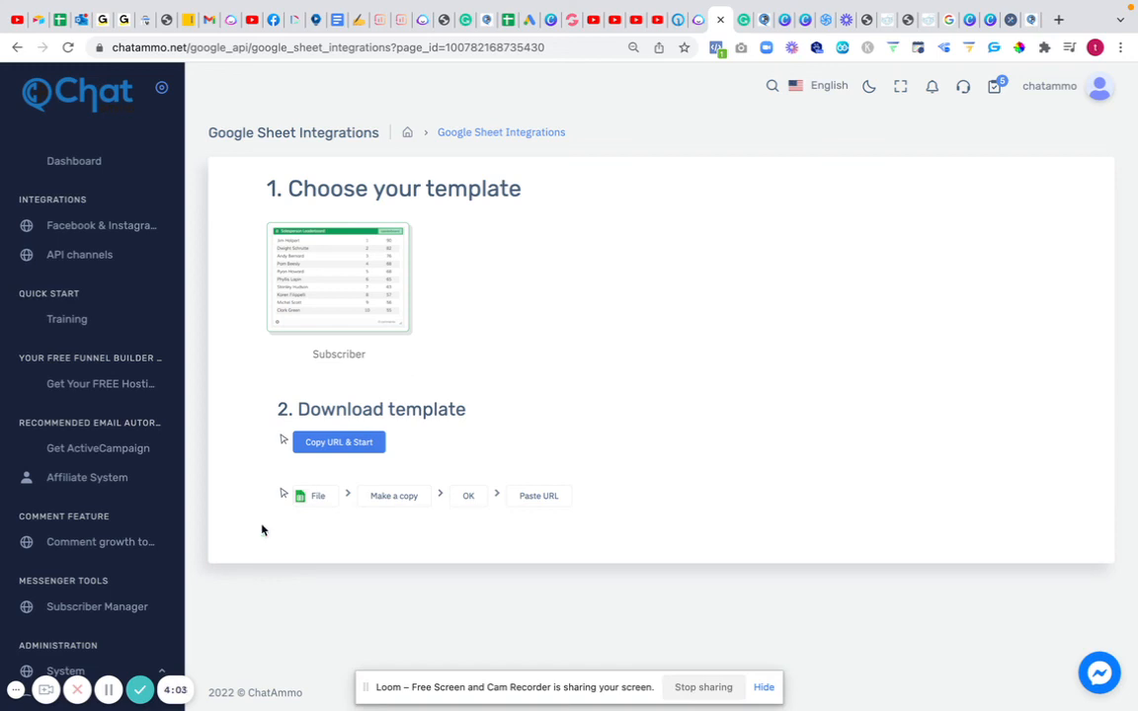